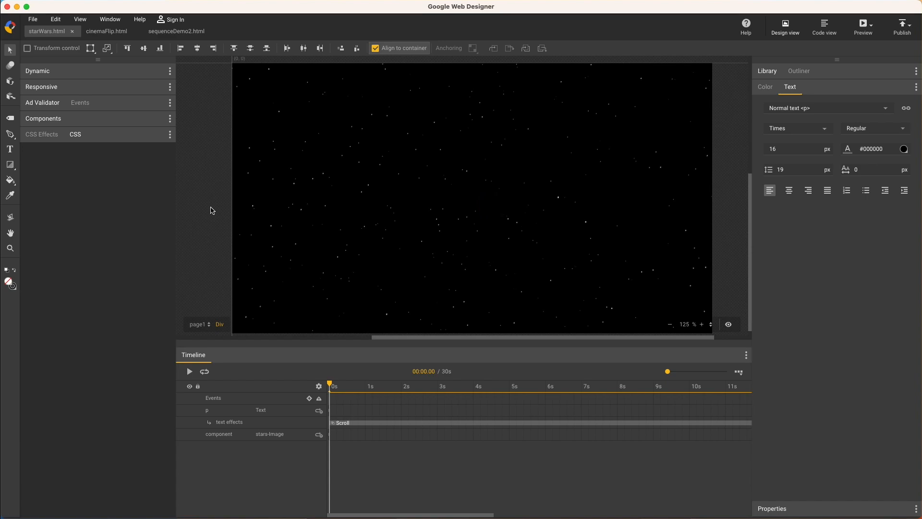
Step: Show the Text Effects panel from the Window menu
click(110, 19)
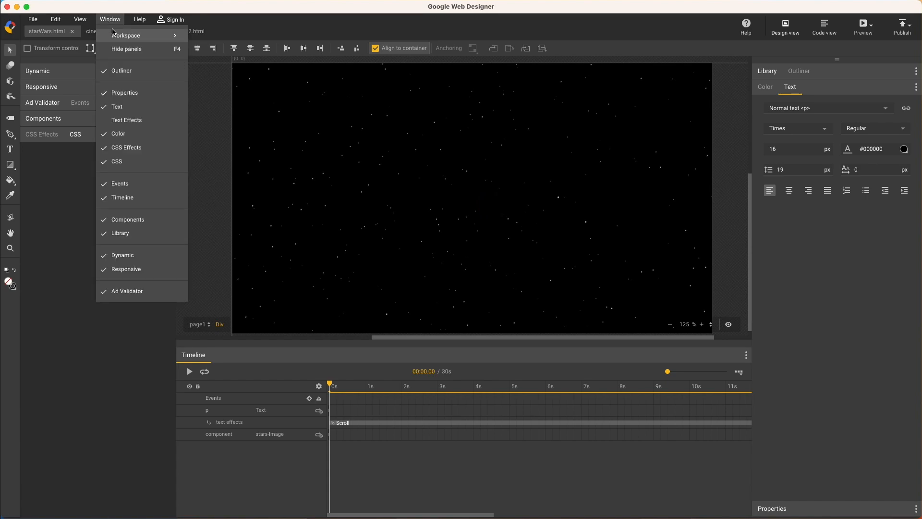
click(127, 119)
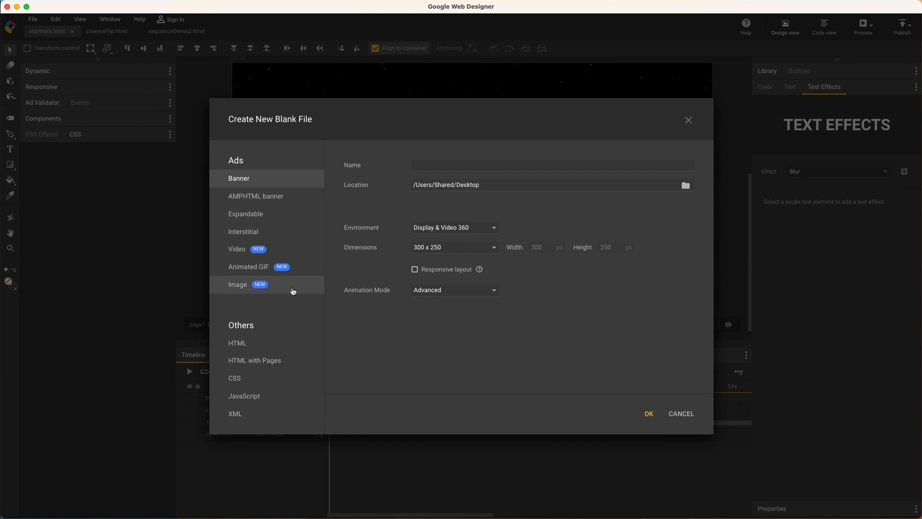
Step: Create the new banner named demo and zoom in on the blank stage
text(de)
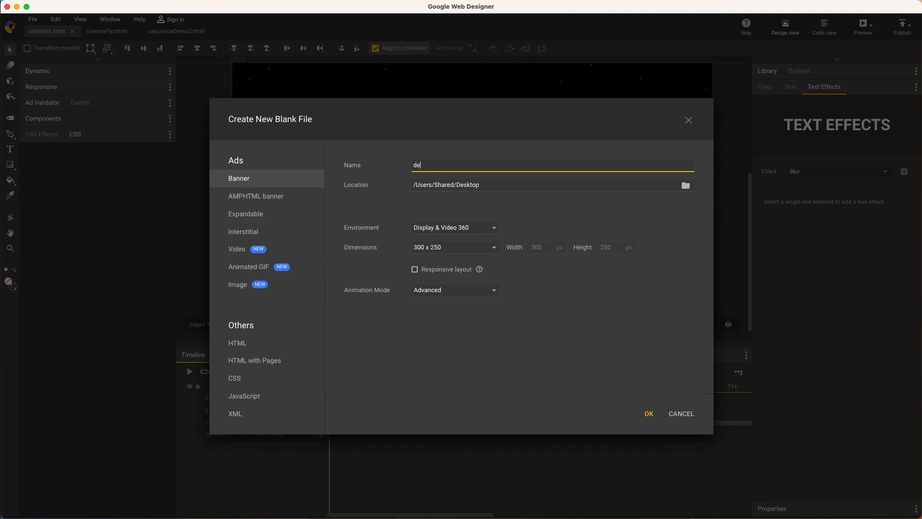
click(647, 413)
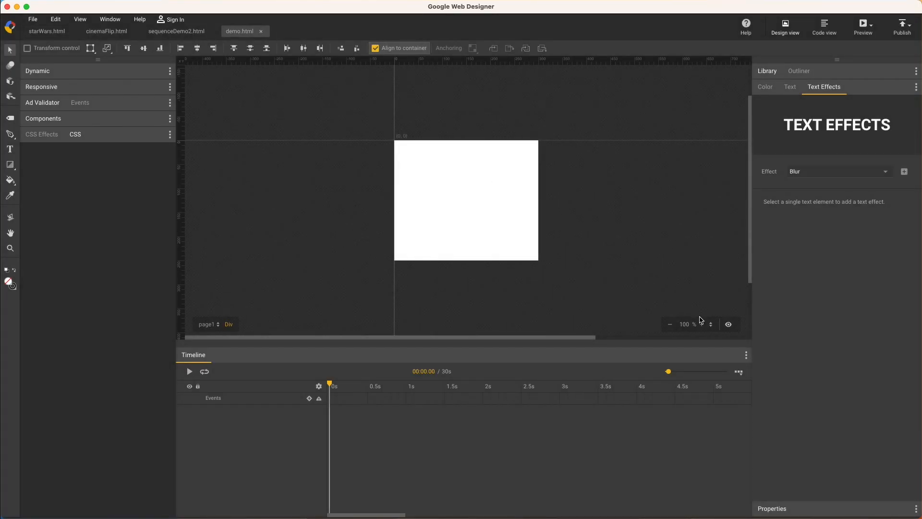
click(711, 321)
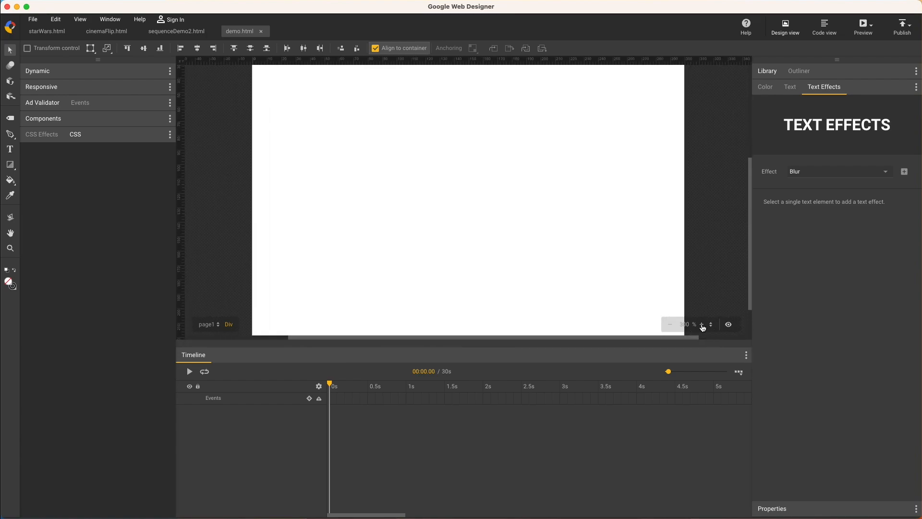
click(10, 149)
text(Message Here)
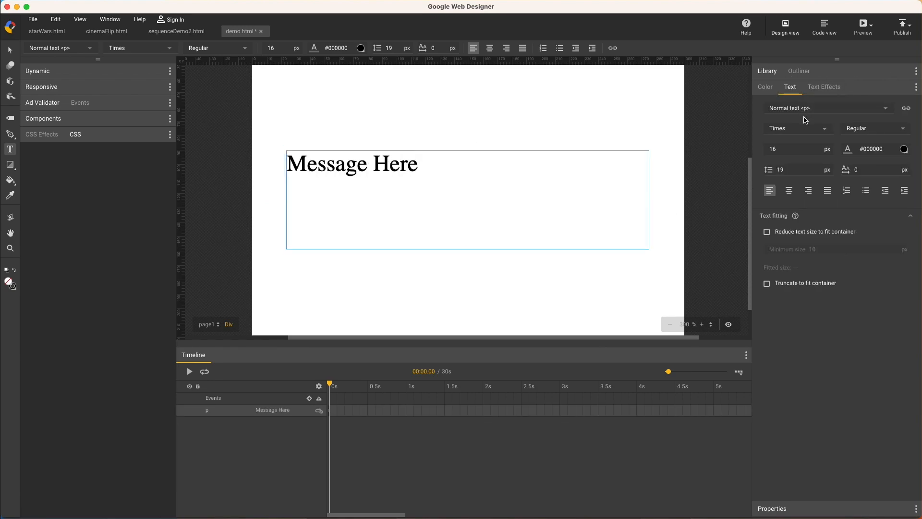
Step: Set the Message Here text to Trebuchet MS at size 39
click(797, 128)
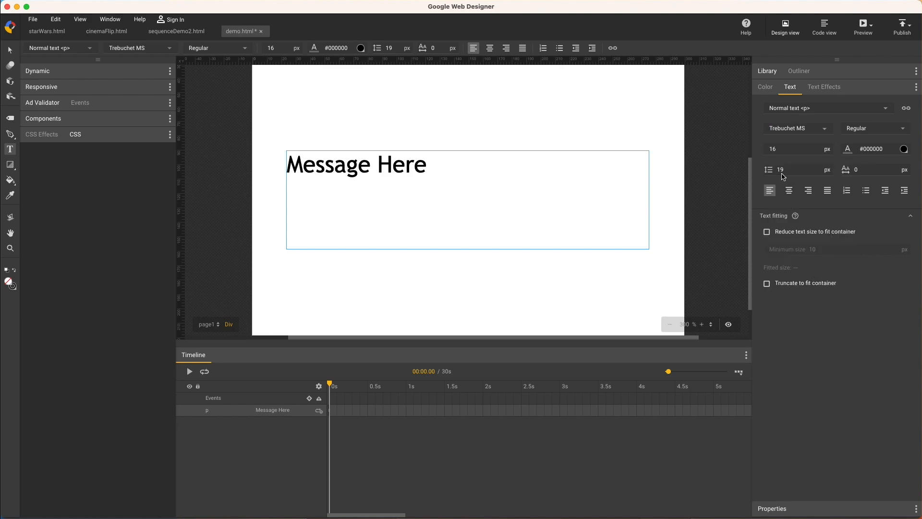
text(39)
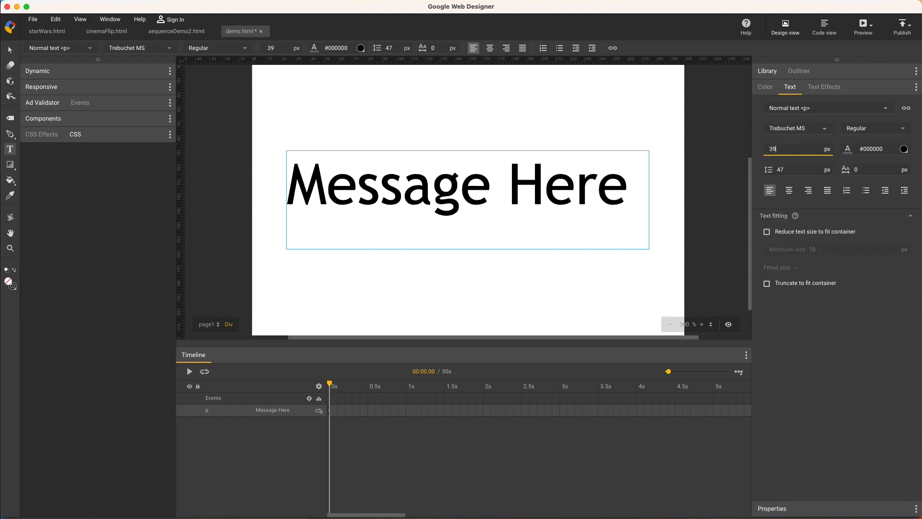
Step: Try the Drop in effect, then switch to Gradient and add it to Message Here
click(823, 87)
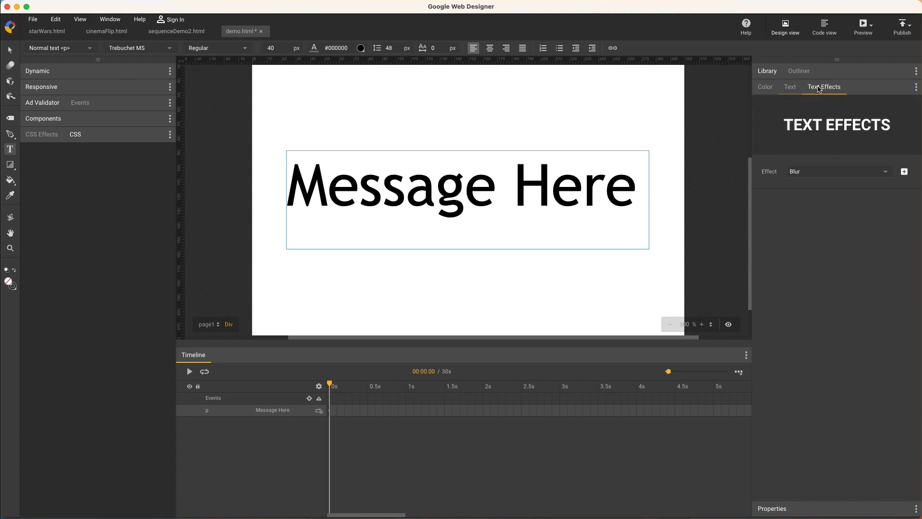
click(837, 171)
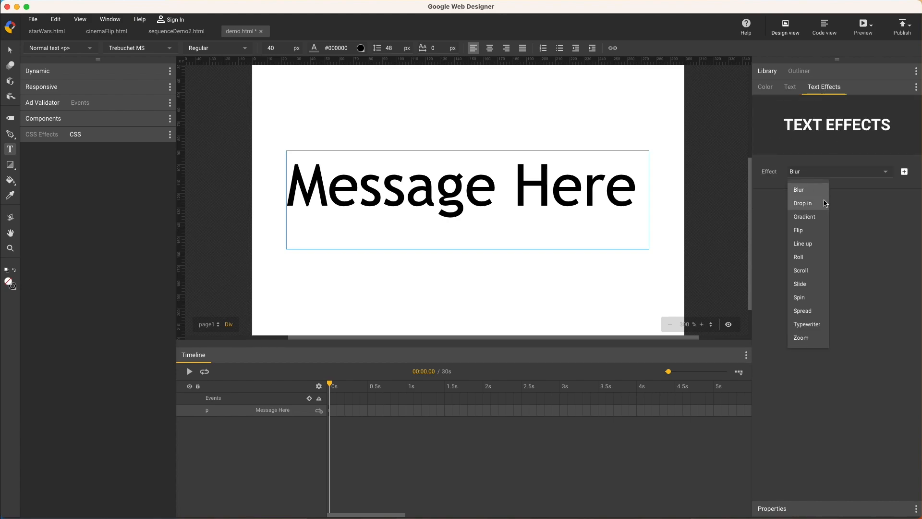
click(802, 203)
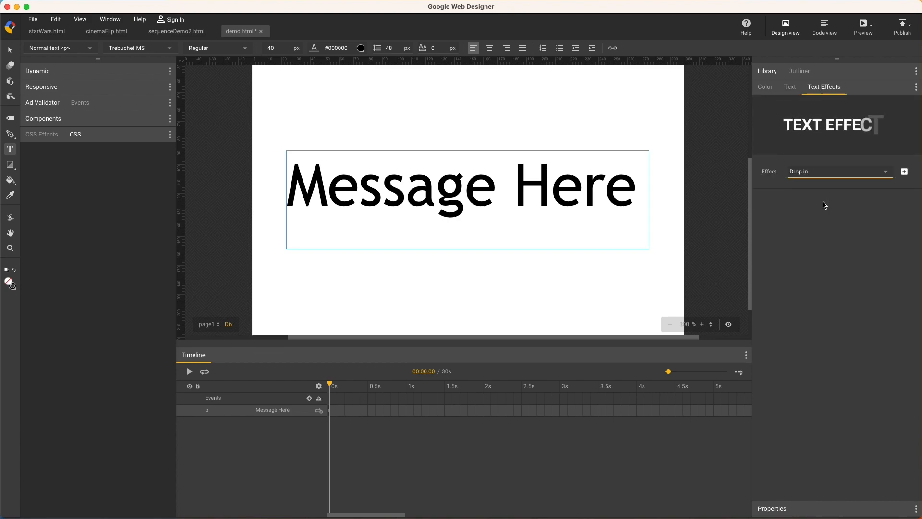
click(838, 171)
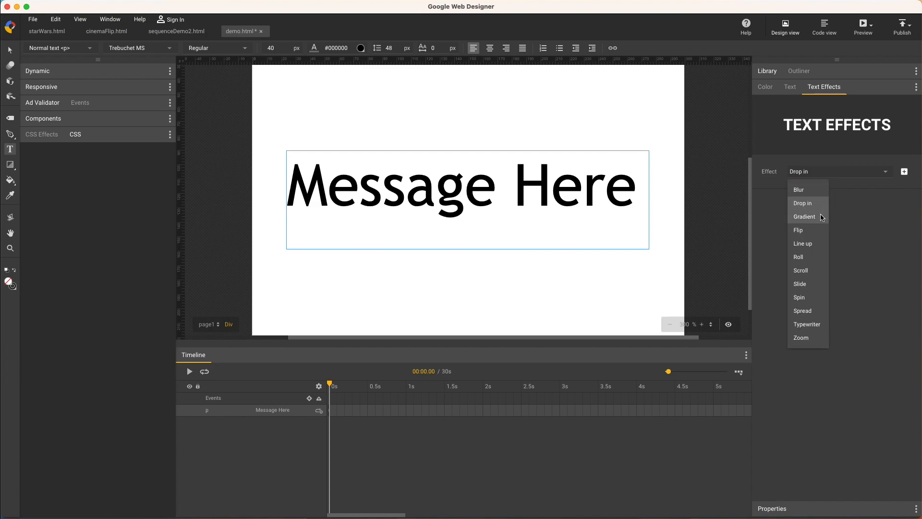
click(805, 216)
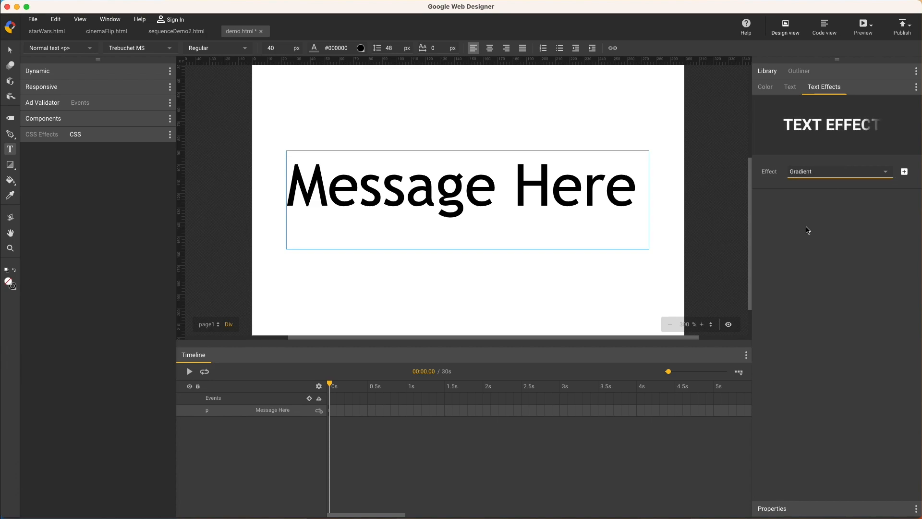
mouse_move(316, 361)
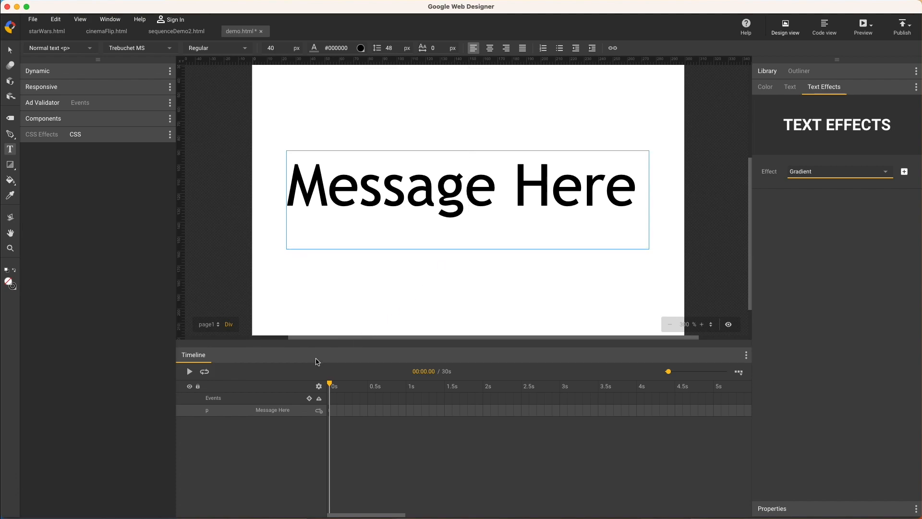
click(905, 171)
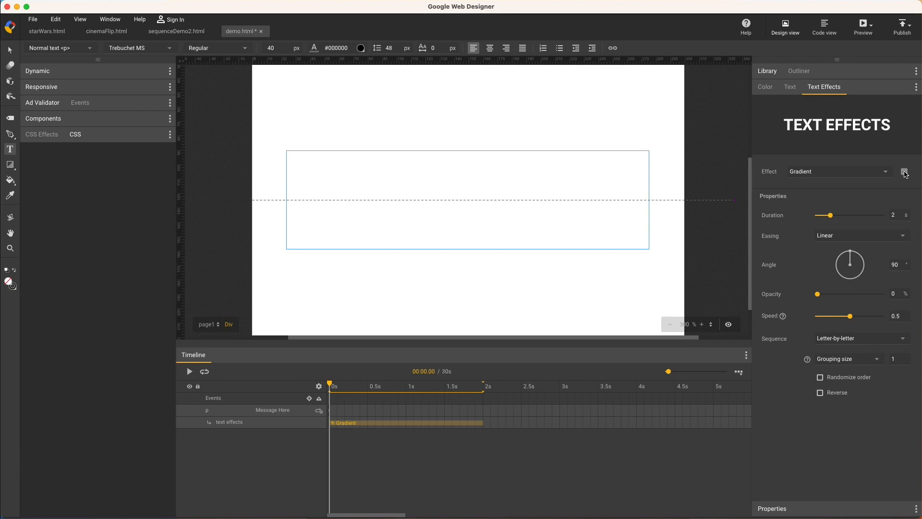
mouse_move(894, 172)
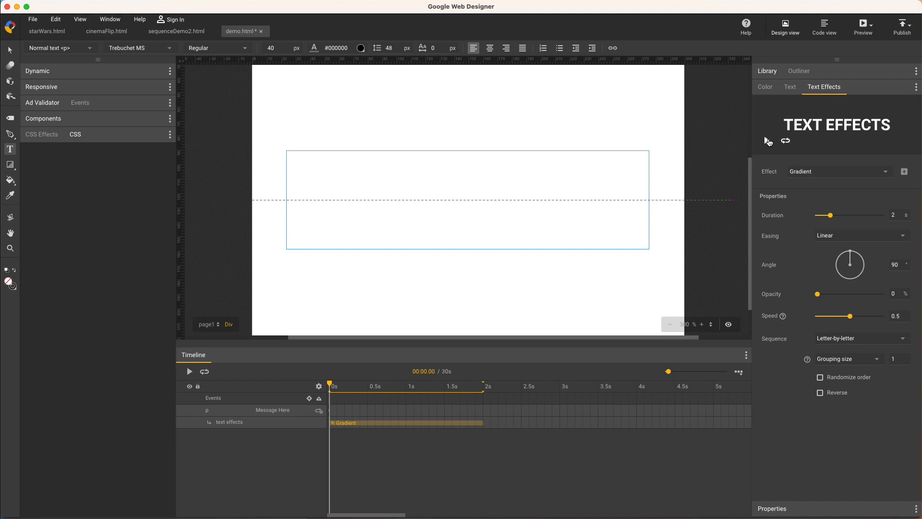
mouse_move(768, 141)
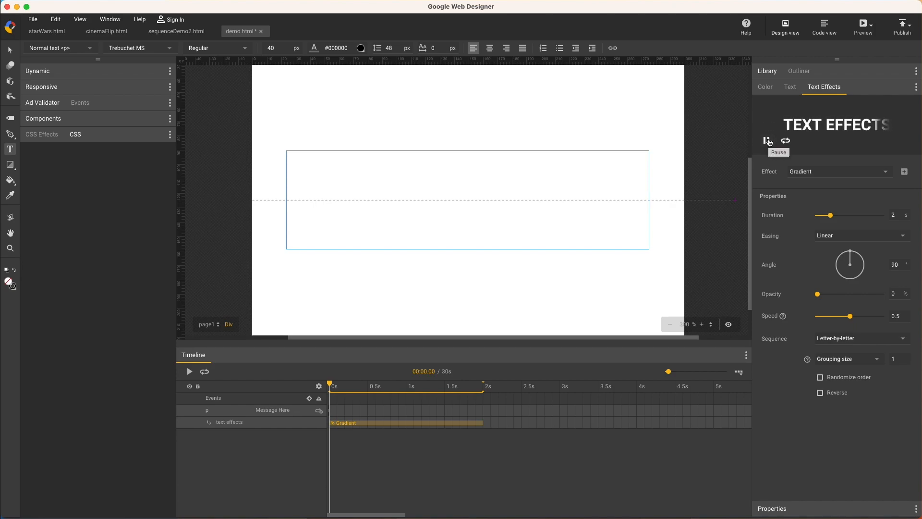
mouse_move(851, 253)
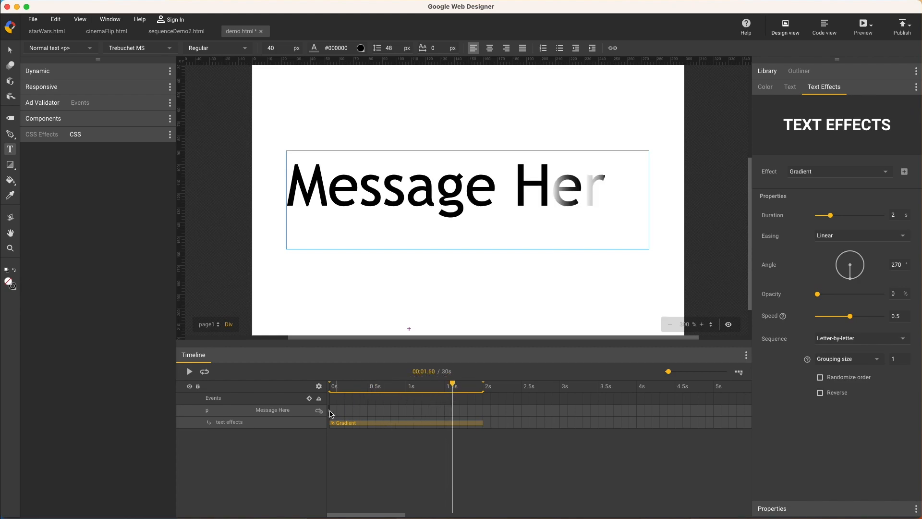
mouse_move(257, 435)
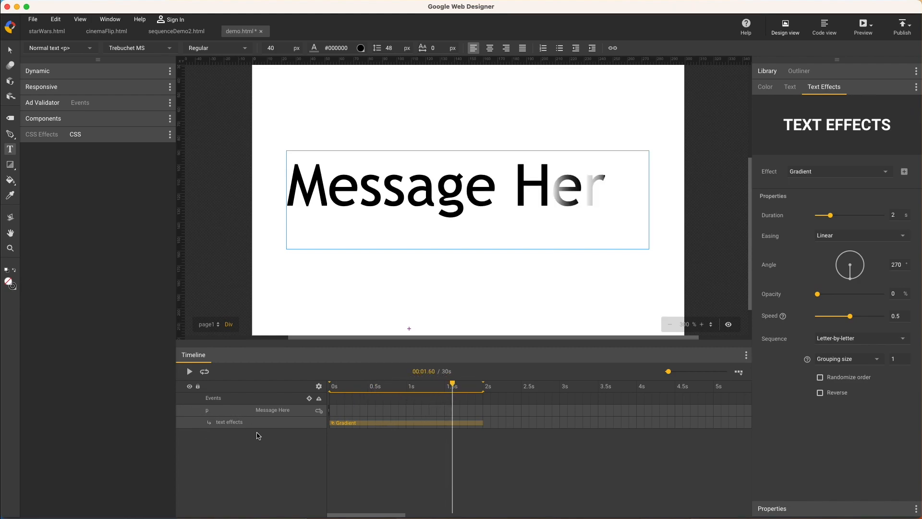
mouse_move(265, 429)
text(1.2)
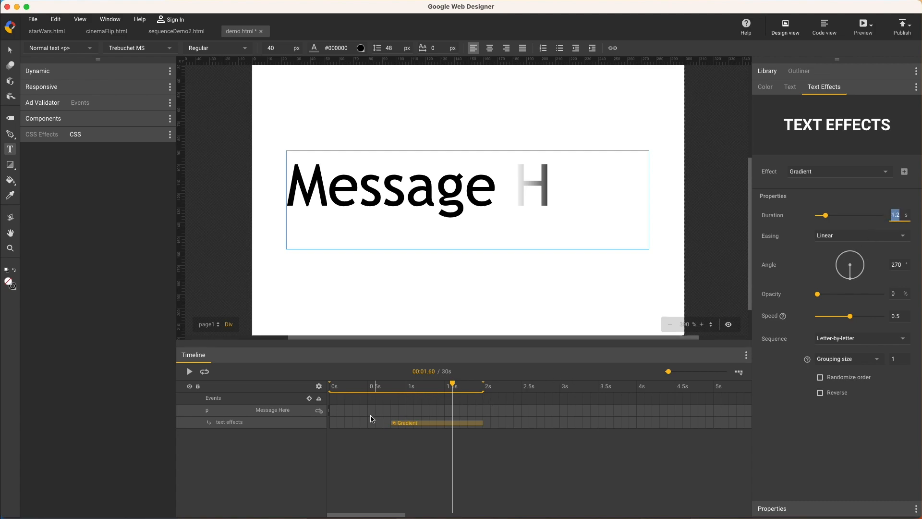
Step: Commit the 1.2 s duration, switch the effect to Roll, then remove it from the text
click(905, 171)
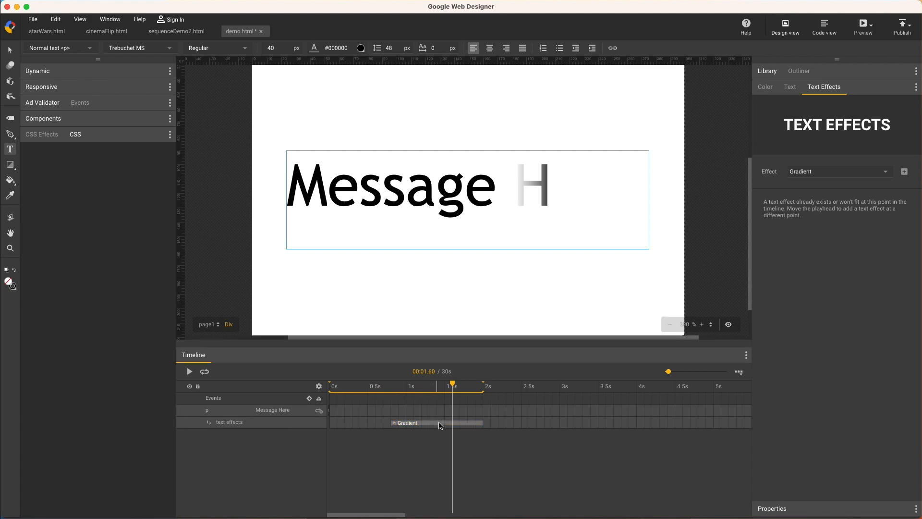
click(406, 423)
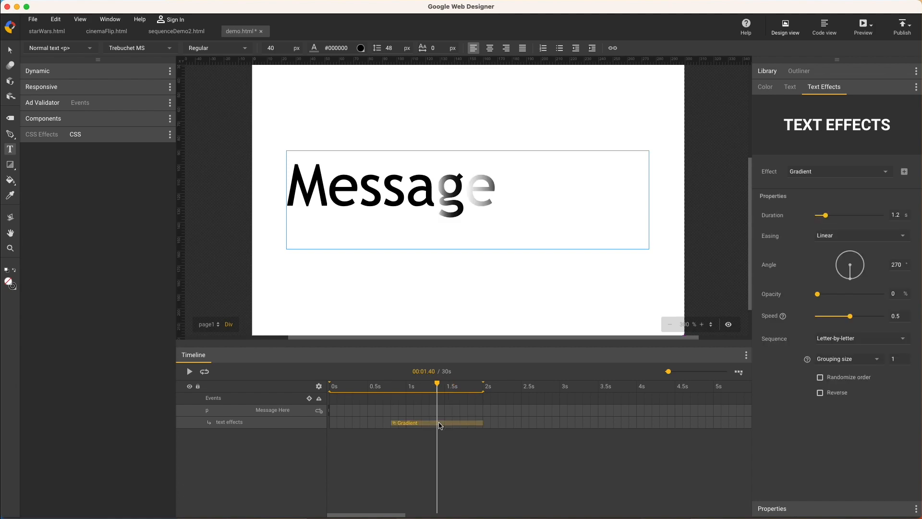
mouse_move(821, 302)
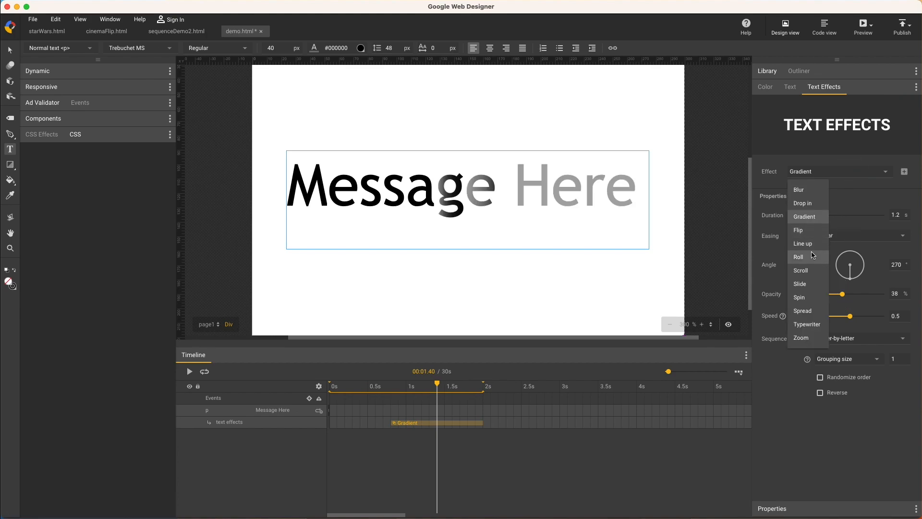
click(798, 257)
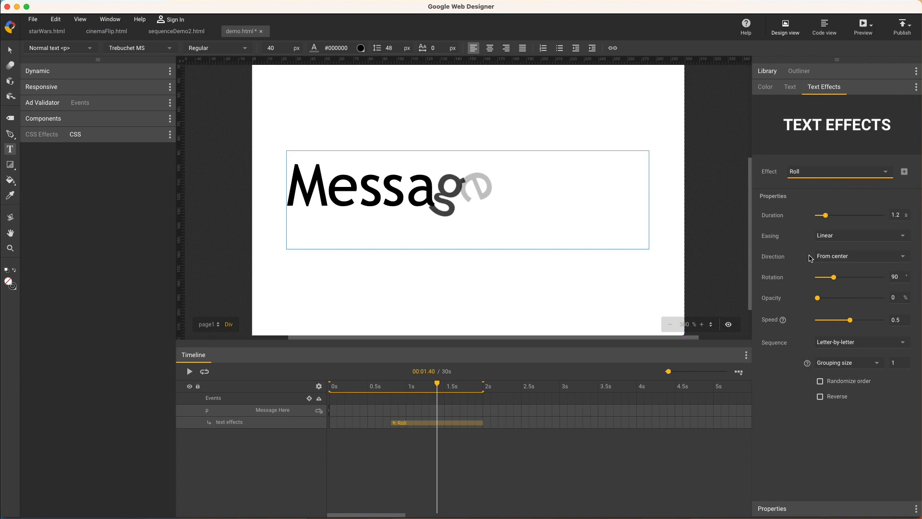
click(835, 171)
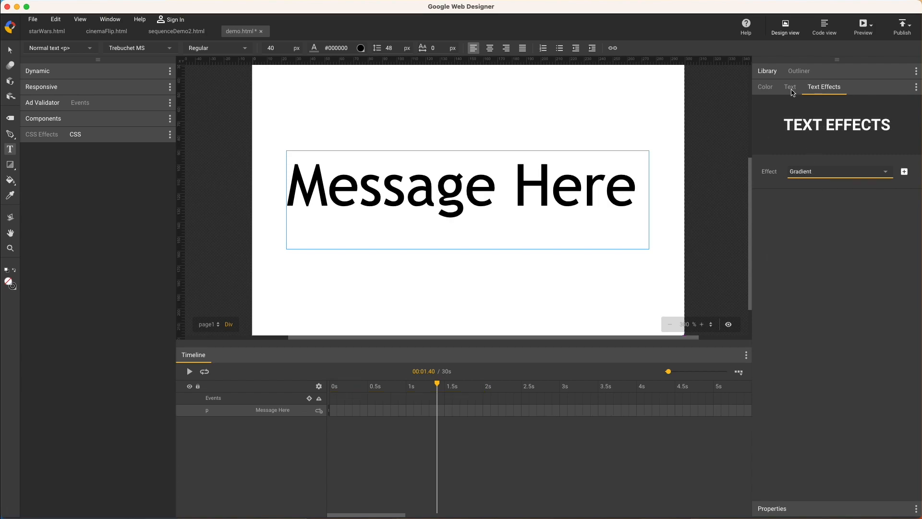
click(790, 87)
text(#ffffff)
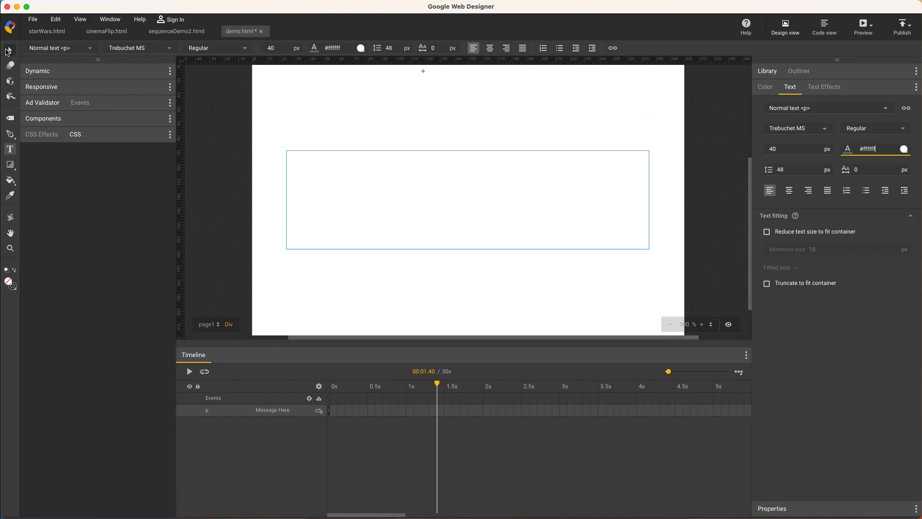
Step: Return to the text effects settings and choose Blur as the effect
click(9, 51)
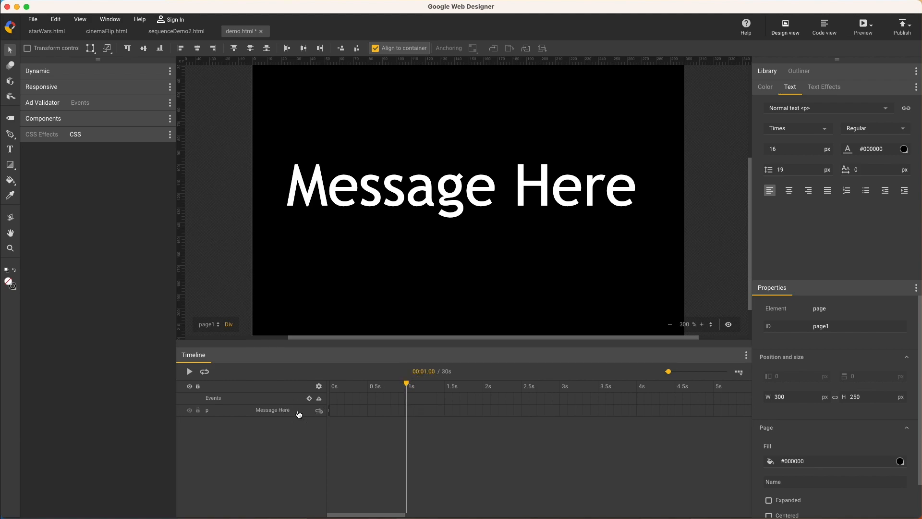
click(824, 86)
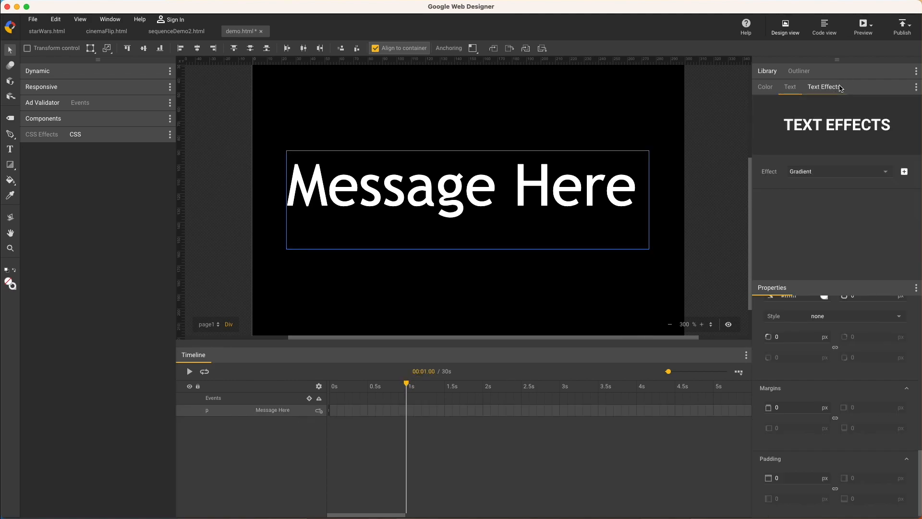
click(834, 171)
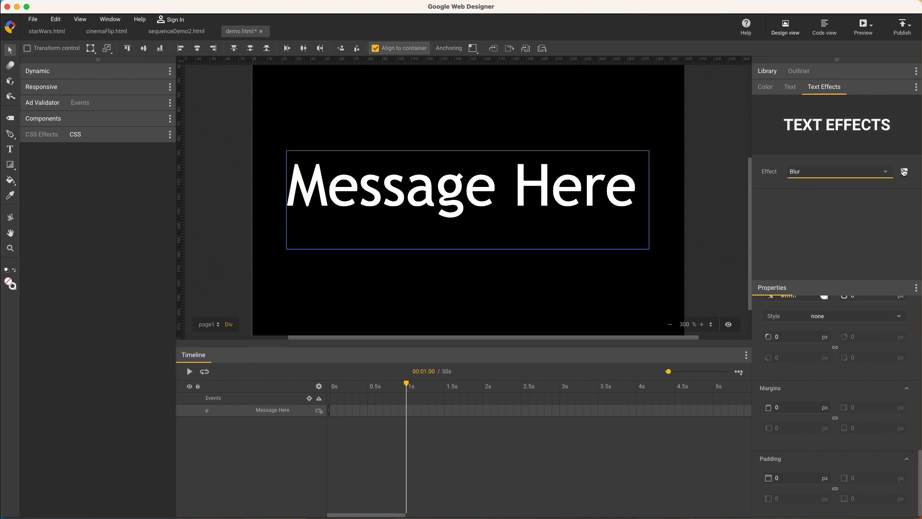
Step: Add the Blur effect and set its sequence to All at once
click(904, 171)
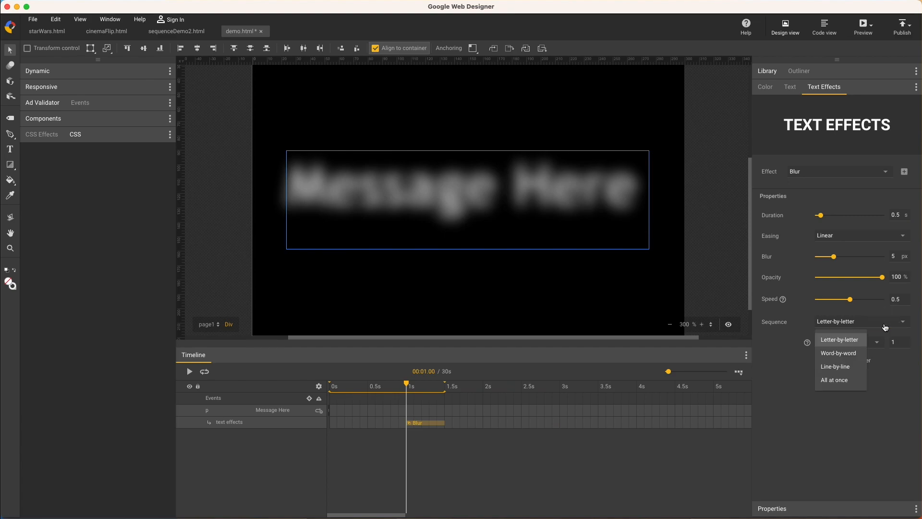
click(834, 381)
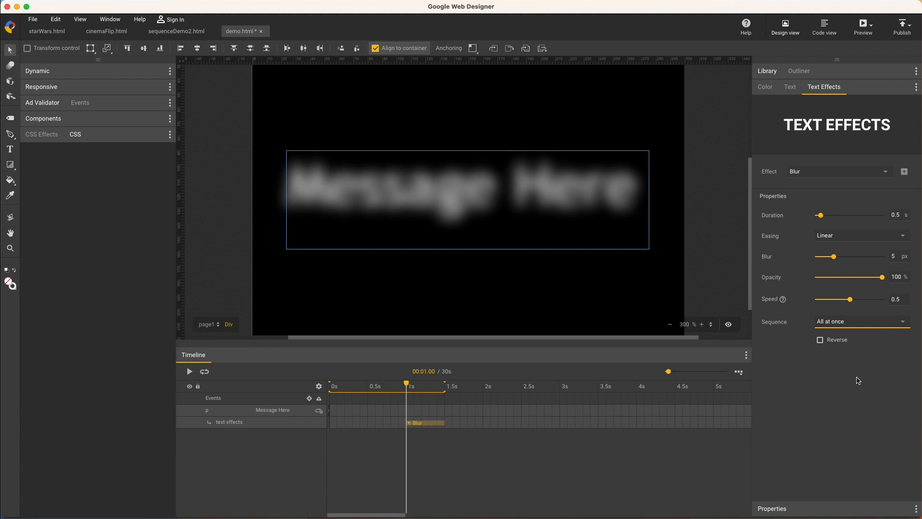
mouse_move(882, 278)
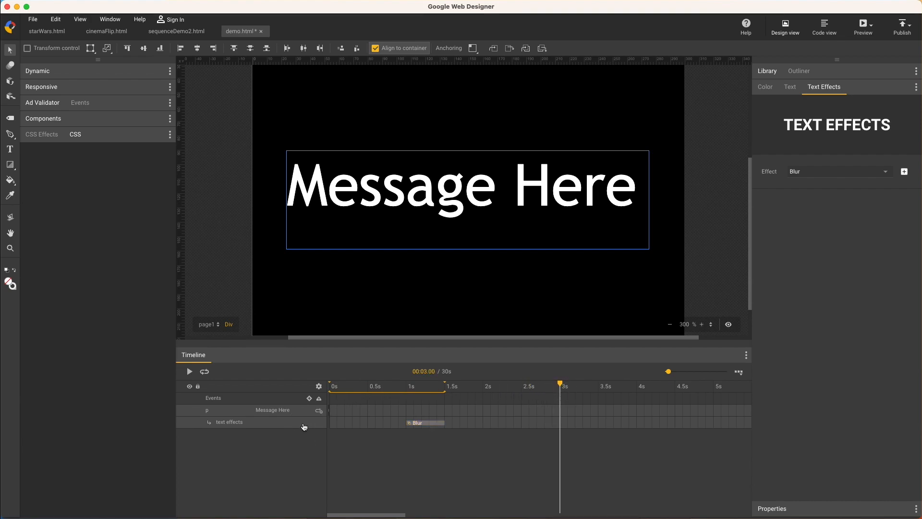
mouse_move(887, 174)
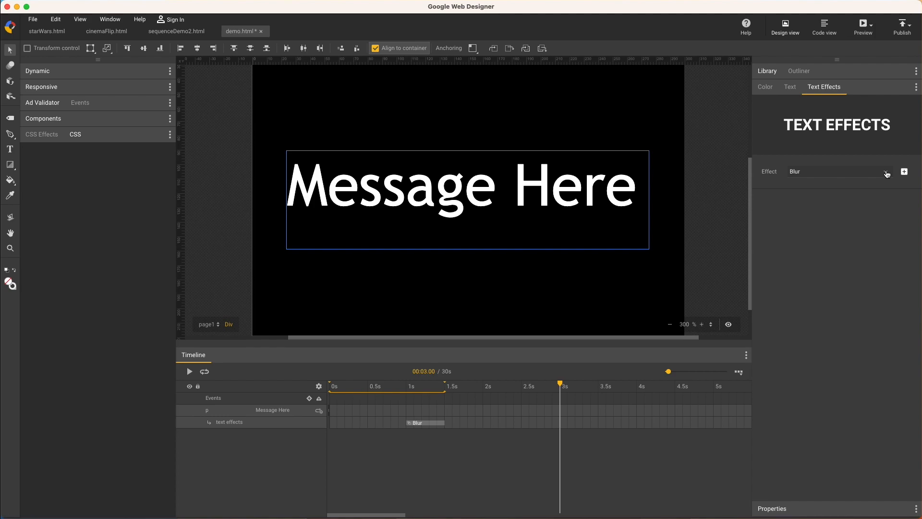
Step: Add a second Blur at 3 s with 0.75 duration, All at once, reversed to blur out
click(905, 171)
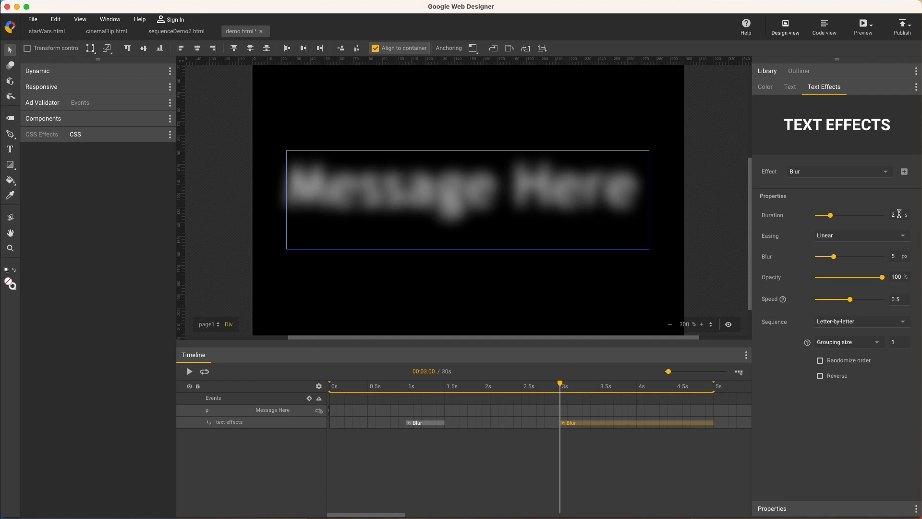
text(0.75)
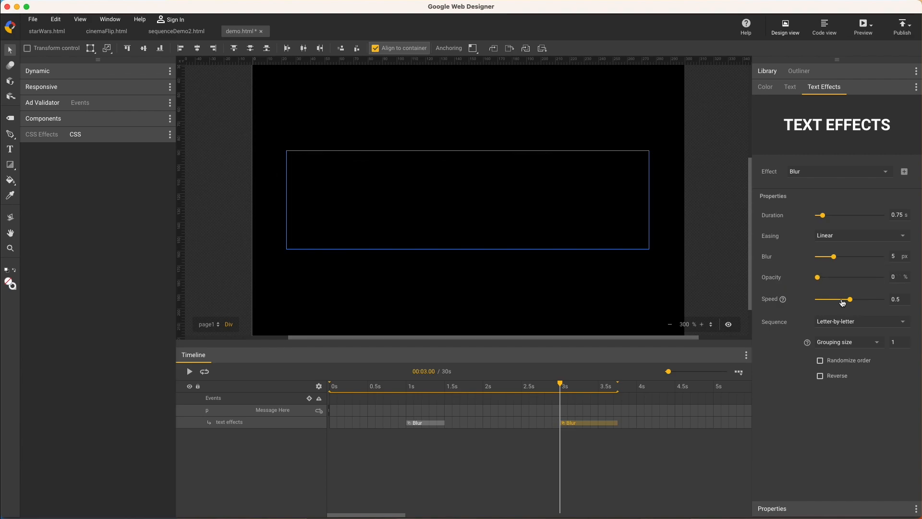
click(861, 320)
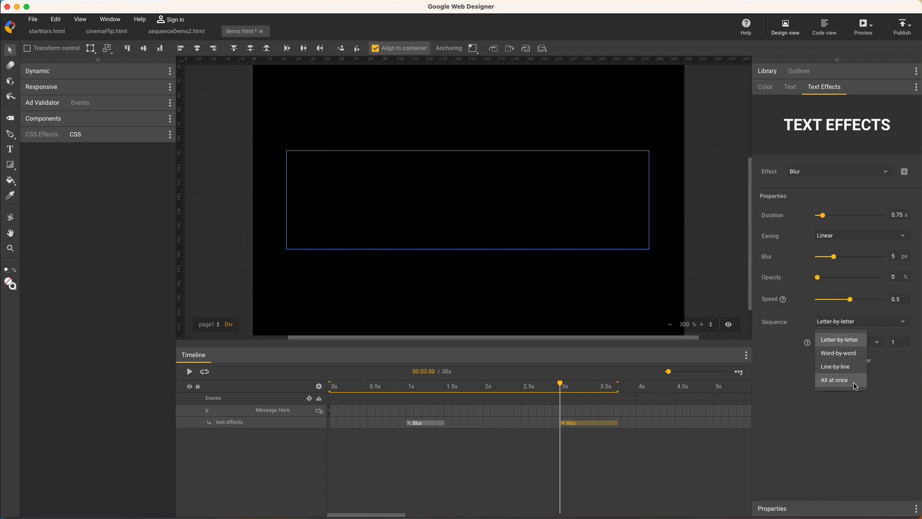
click(834, 380)
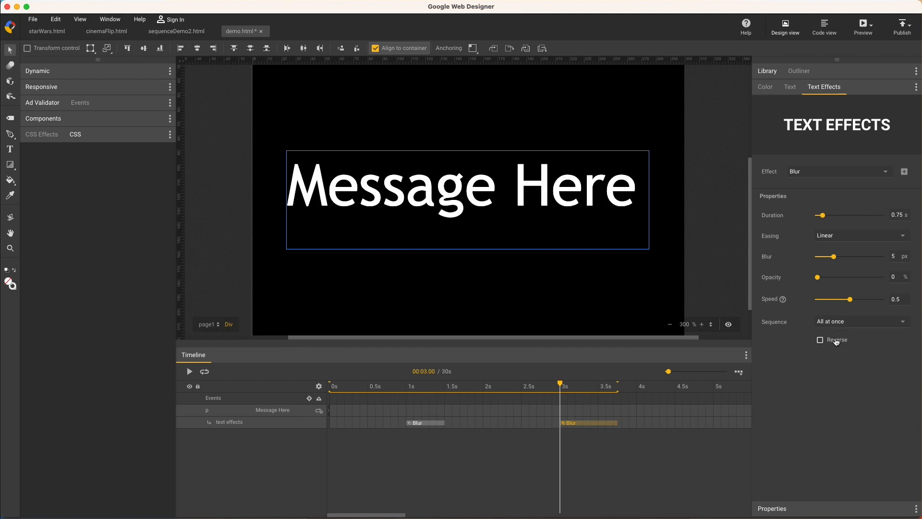
click(819, 341)
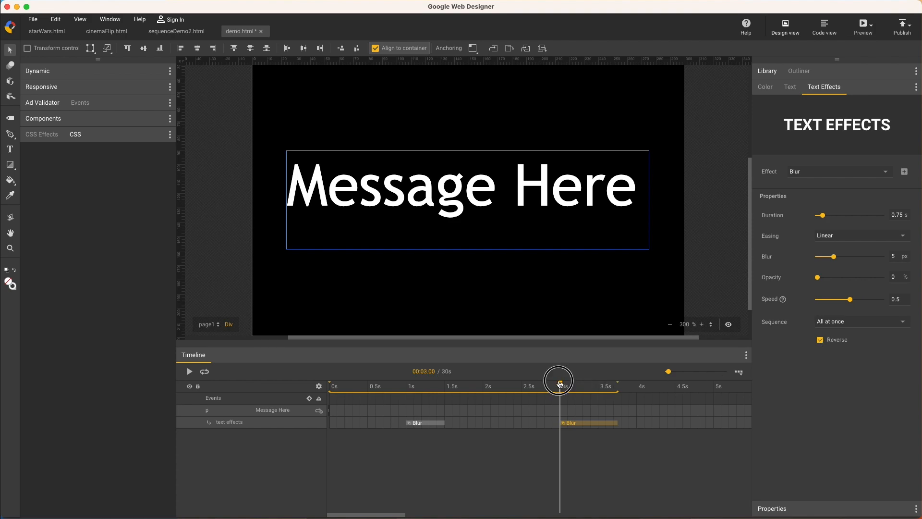
Step: Rewind the timeline and play the animation from the start
click(190, 371)
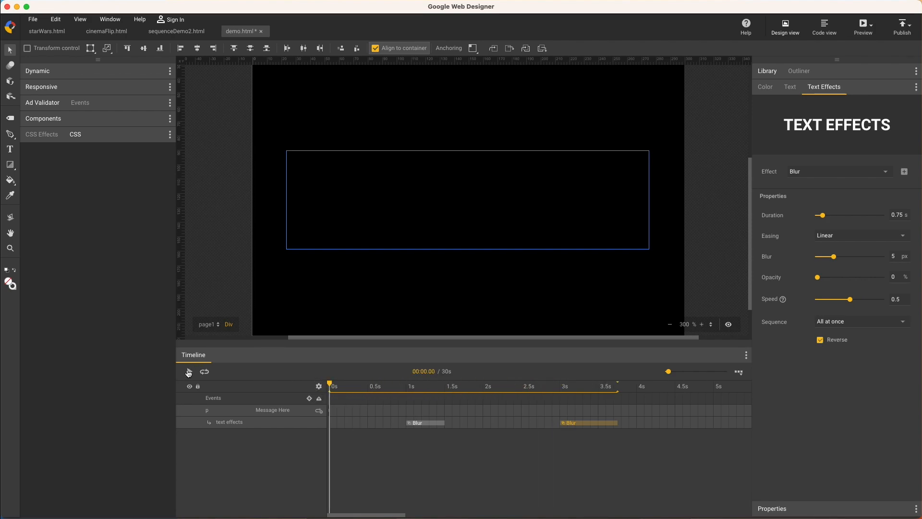
click(189, 371)
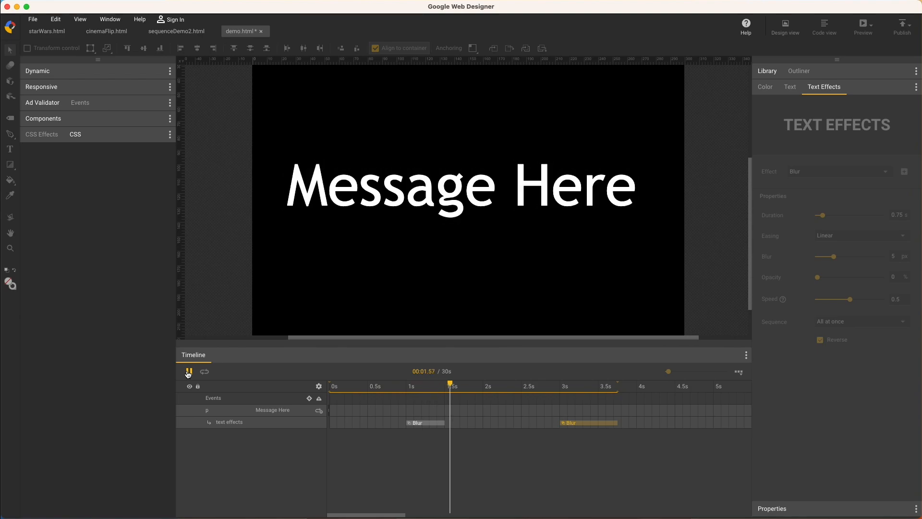
click(188, 370)
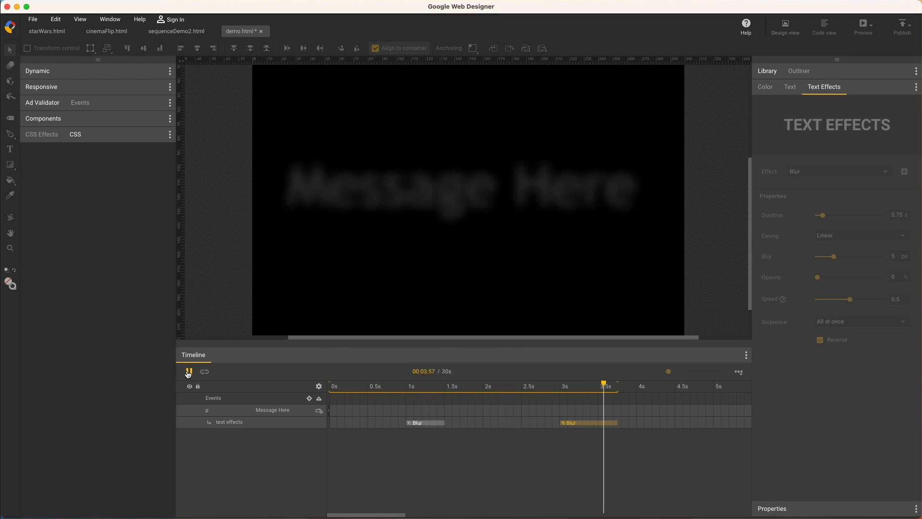
click(188, 371)
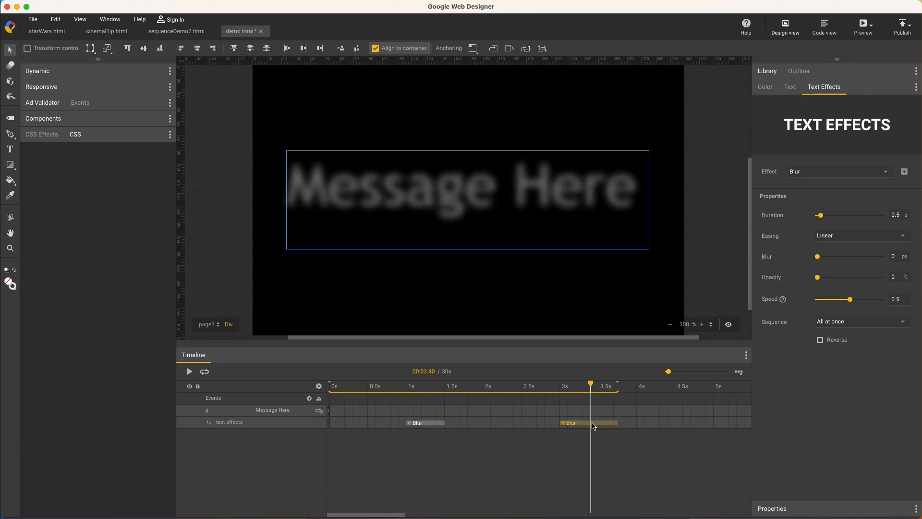
Step: Select the second Blur, replay the fade-in and fade-out preview, then zoom out
click(820, 339)
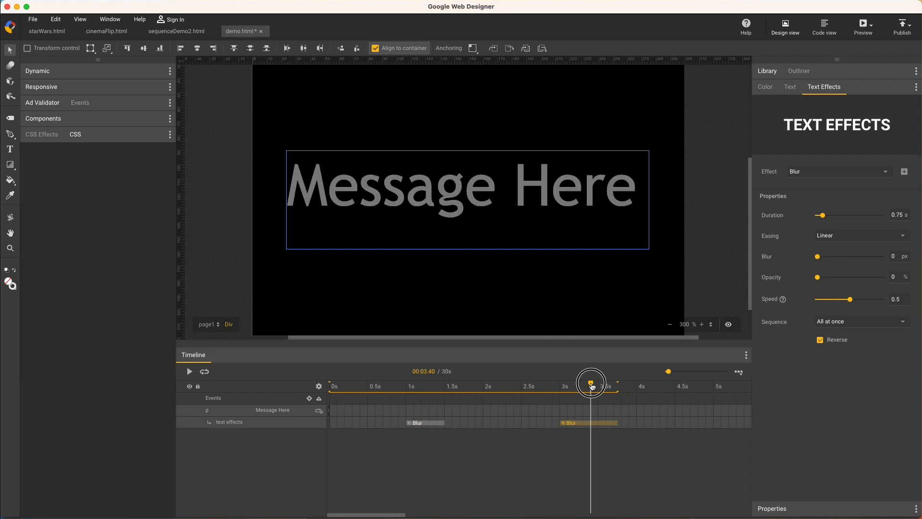
click(189, 371)
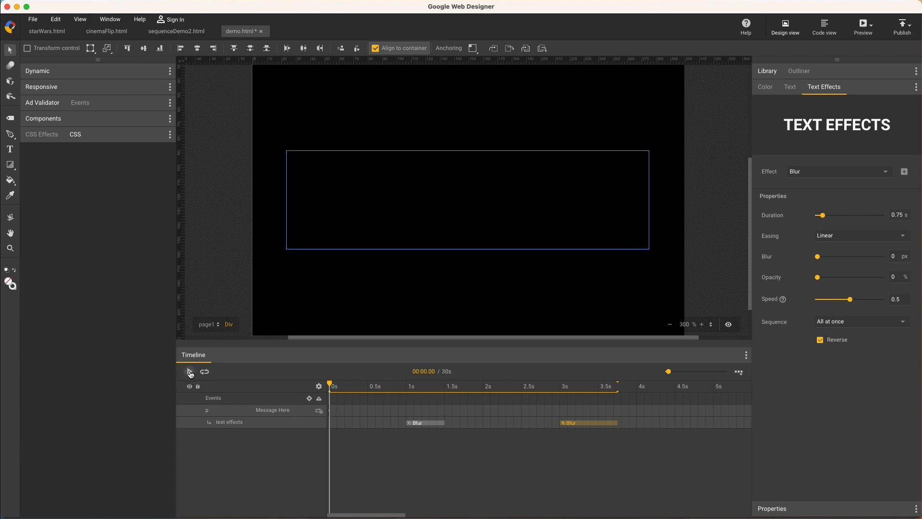
click(190, 372)
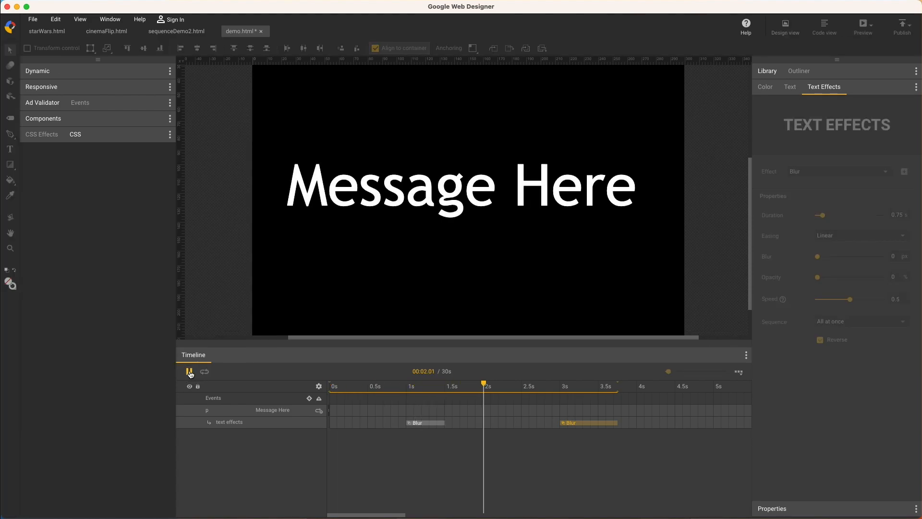
click(190, 371)
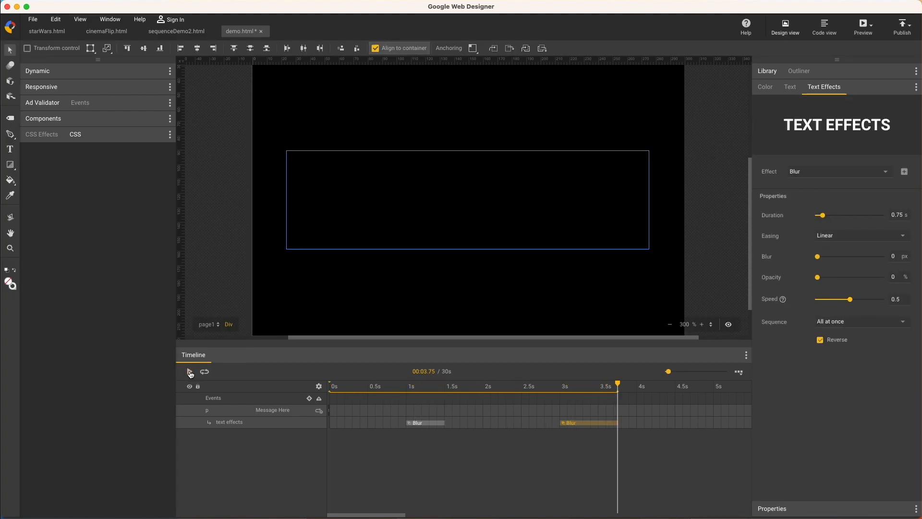
click(188, 371)
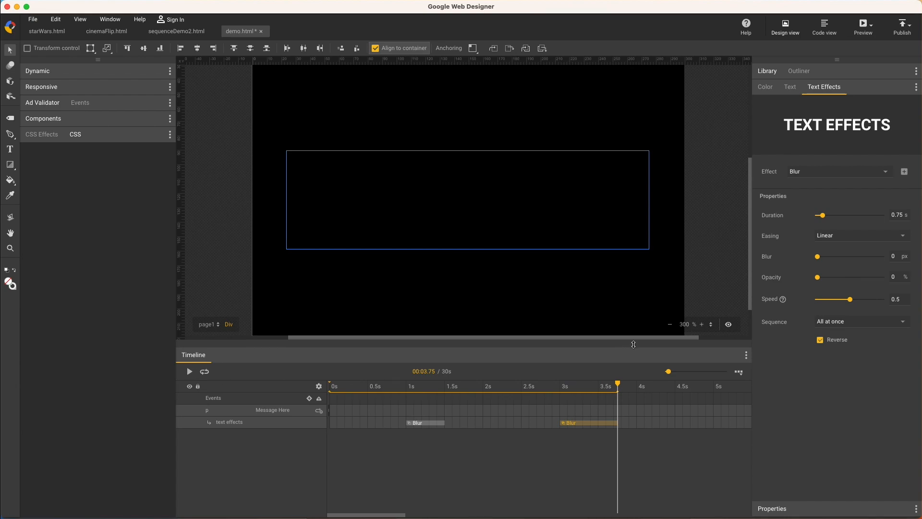
click(670, 324)
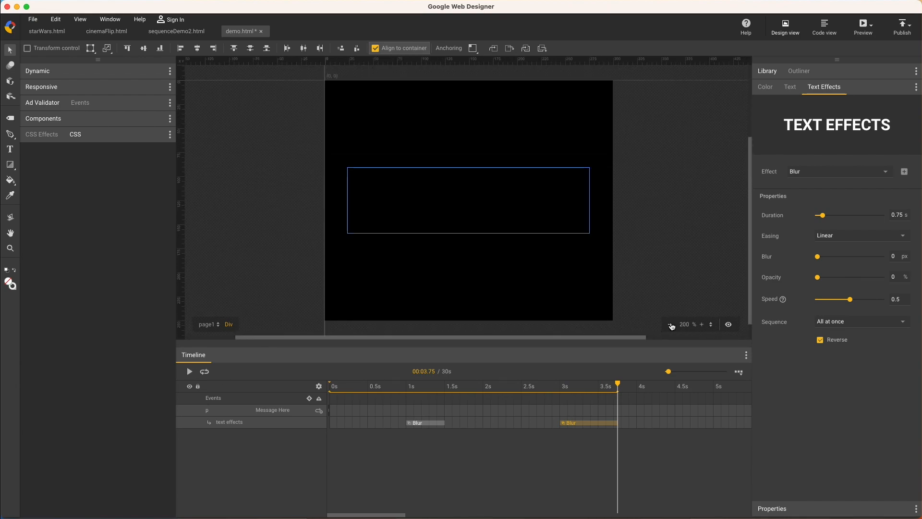
Step: Add the 160 x 600 responsive size and center-align Message Here so it wraps onto two lines
click(670, 323)
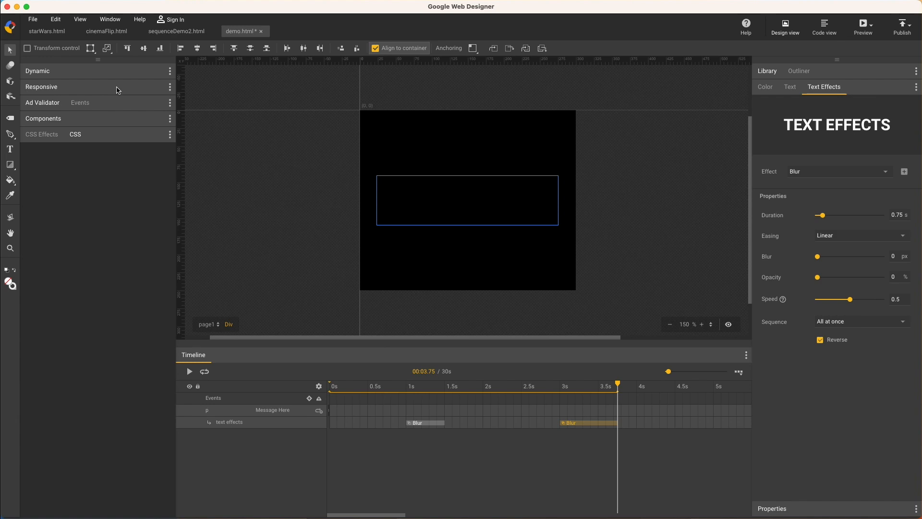
click(41, 87)
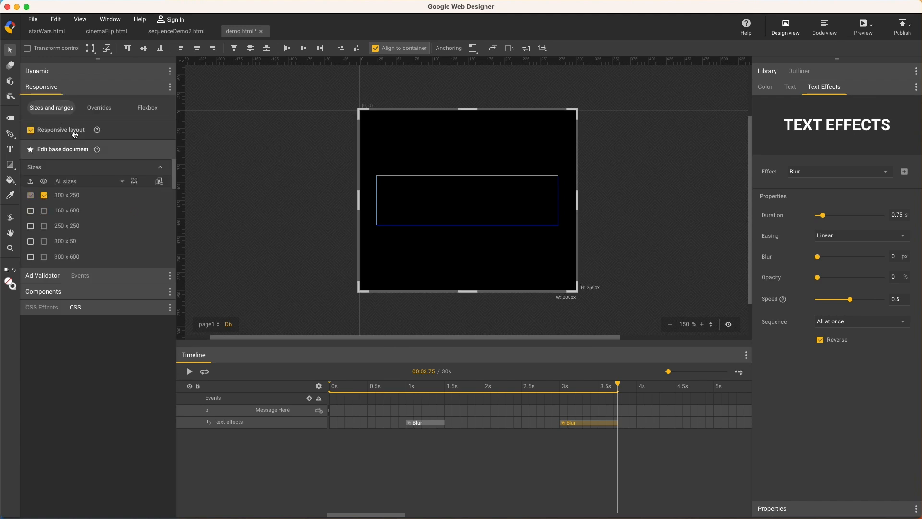
click(31, 210)
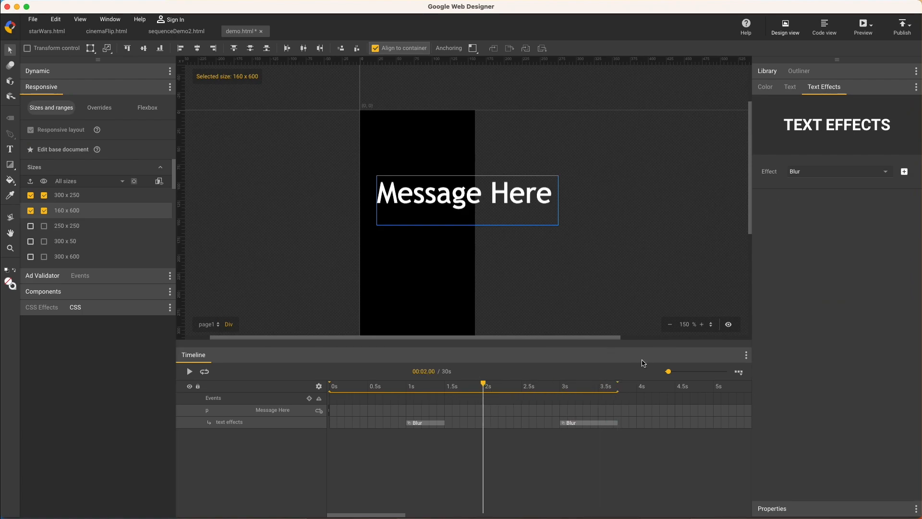
click(790, 87)
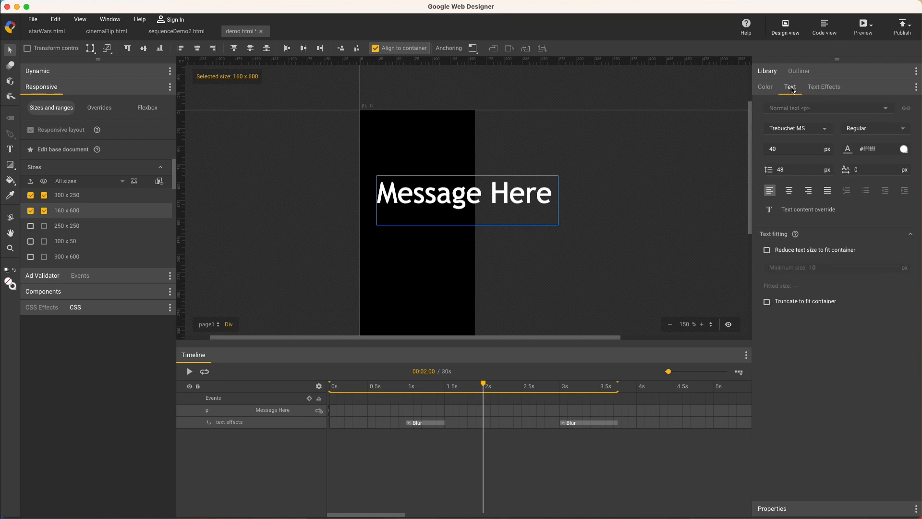
click(790, 190)
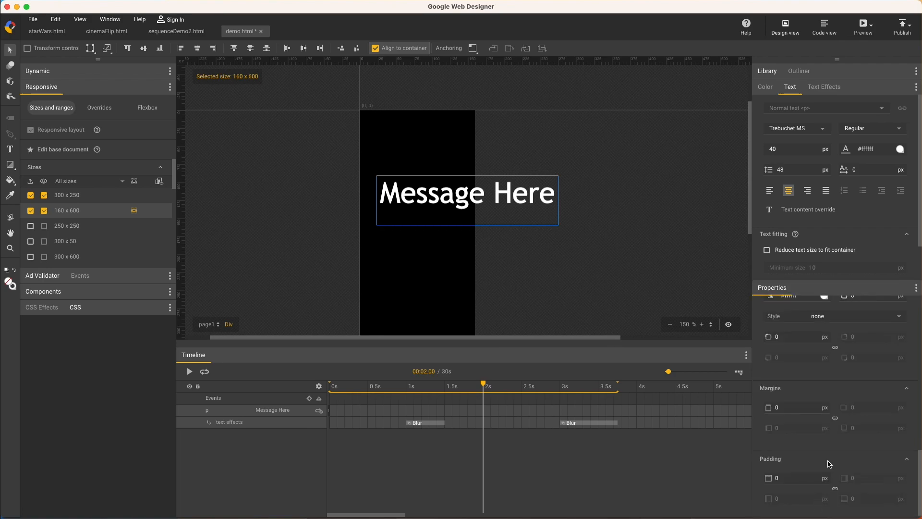
scroll(down, 3)
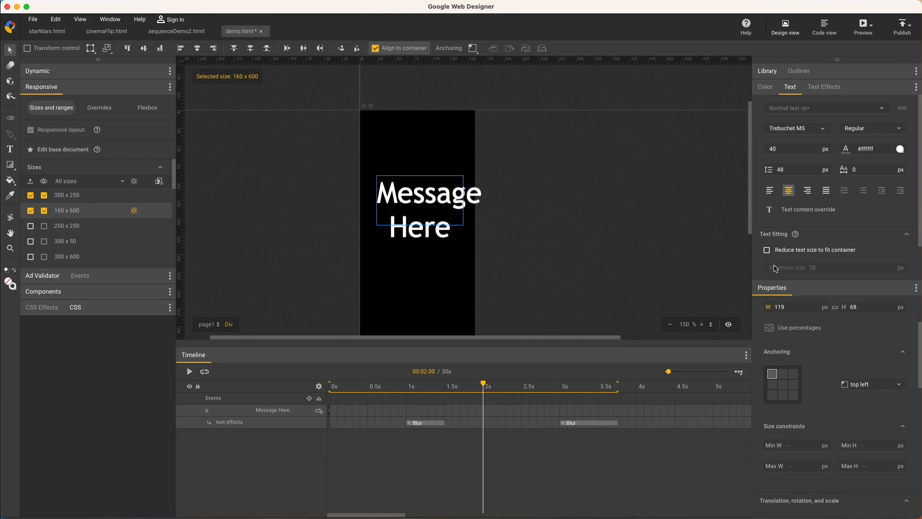
click(766, 249)
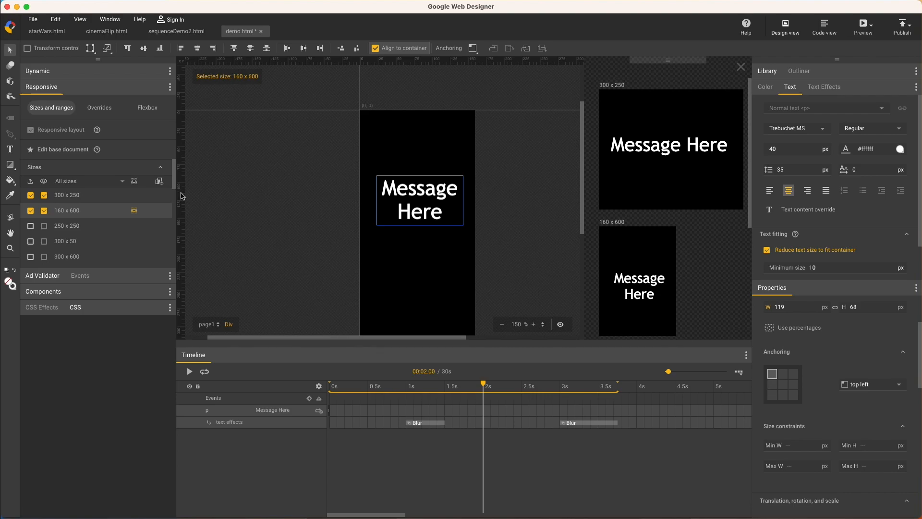
click(330, 386)
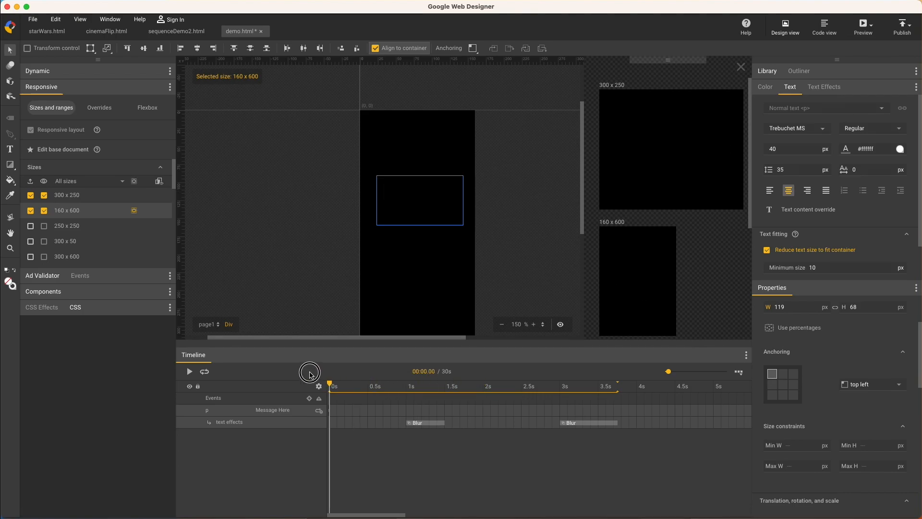
click(189, 371)
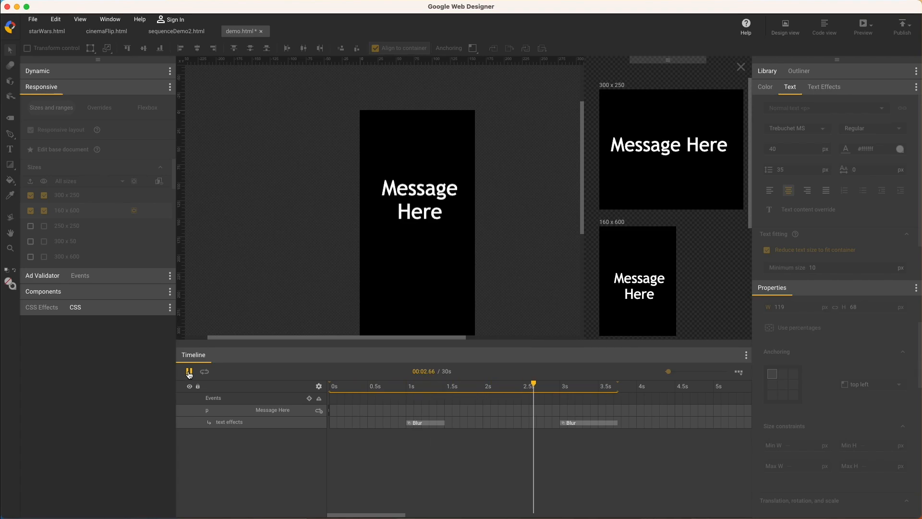
click(189, 371)
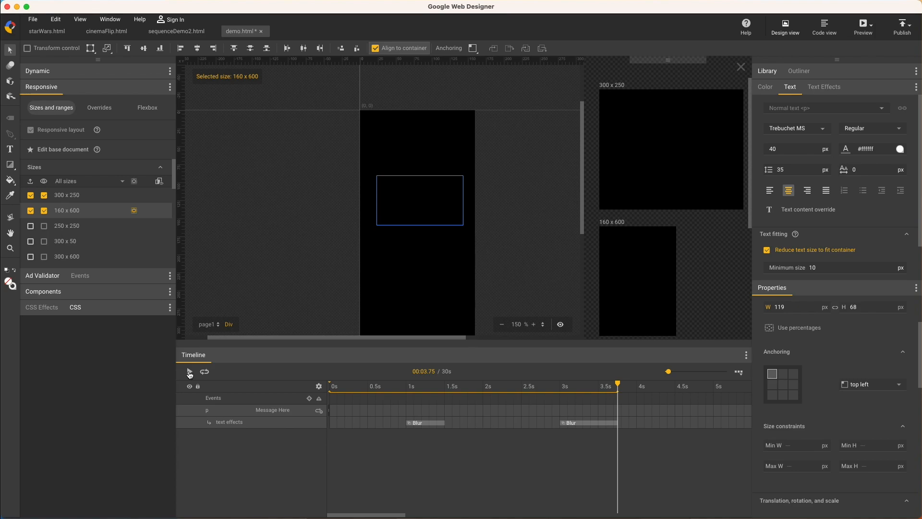
click(190, 371)
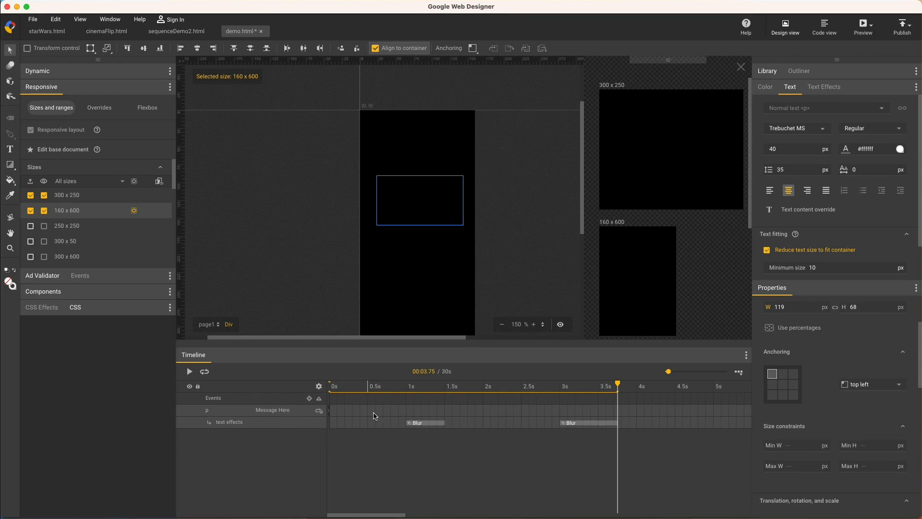
Step: Replace the message's second Blur text effect with Flip and replay the animation to preview it
click(436, 386)
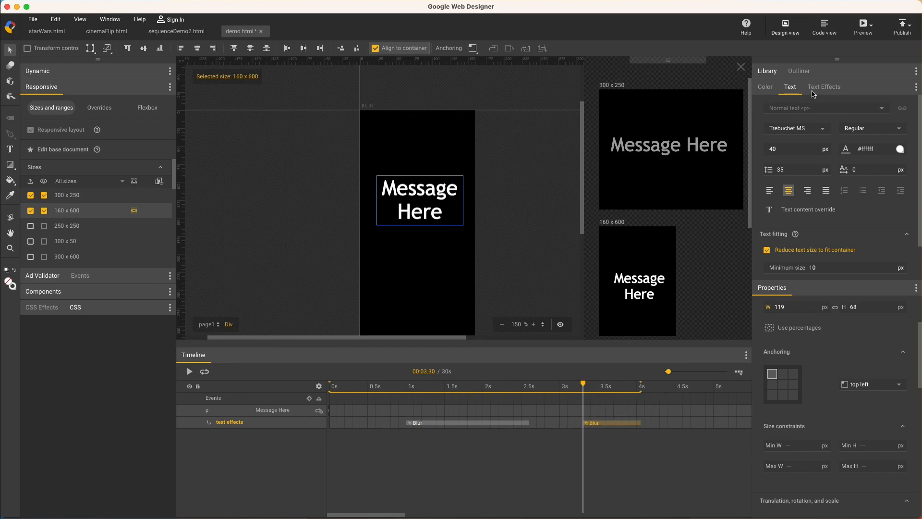
click(824, 86)
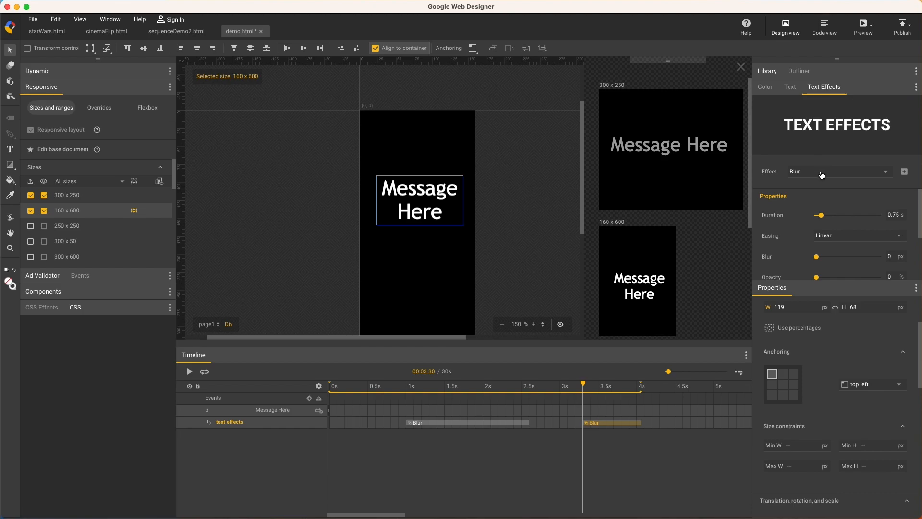
click(835, 171)
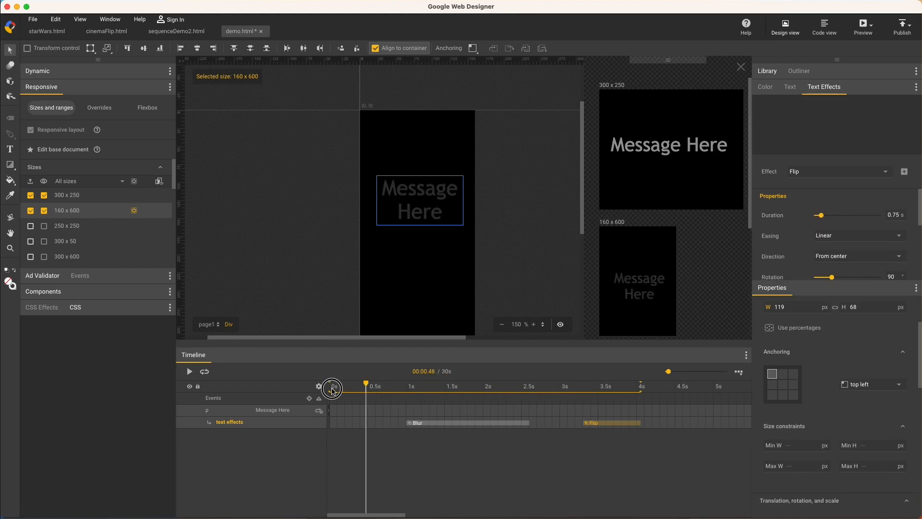
click(189, 370)
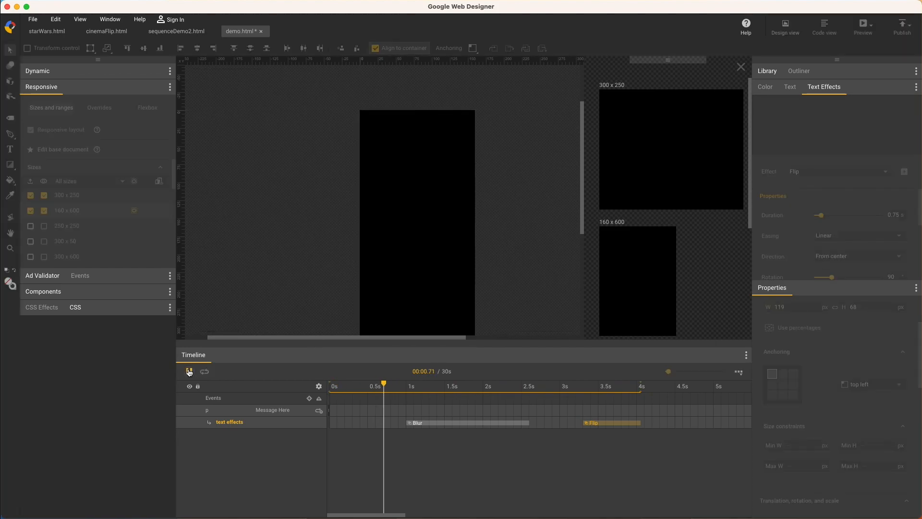
click(190, 371)
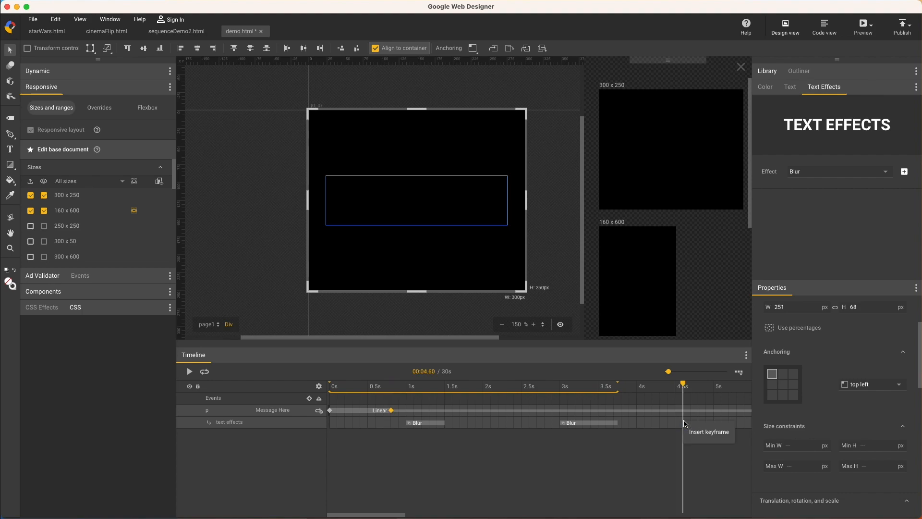
Step: Keyframe the message at 4.5 s scaled to 0.9 on X/Y/Z, then replay the shrinking animation
click(682, 410)
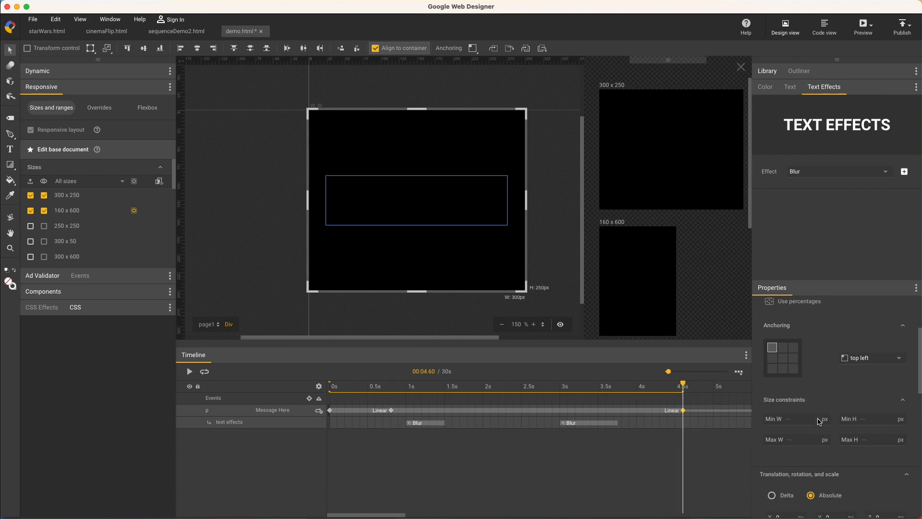
scroll(down, 3)
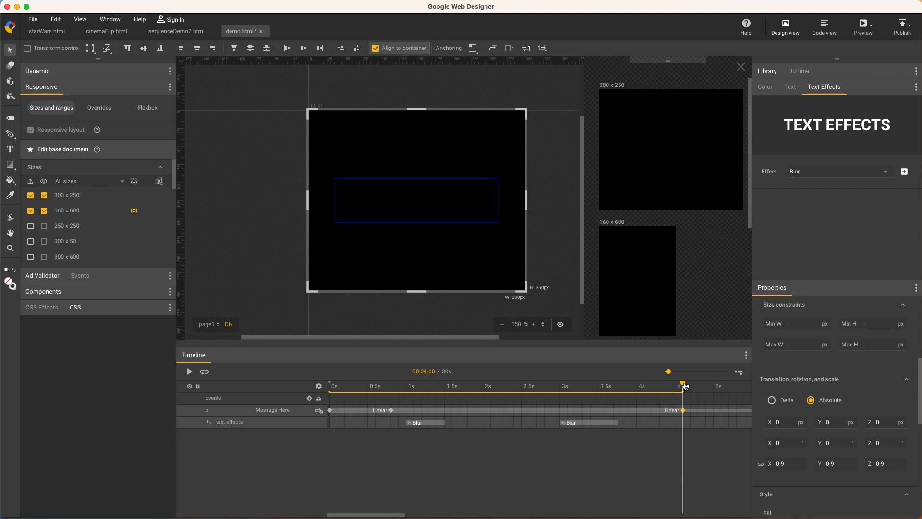
click(189, 371)
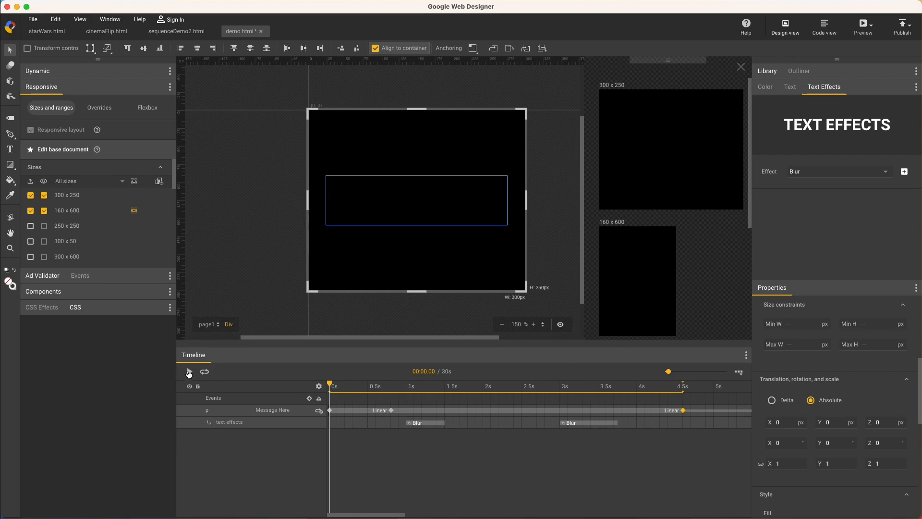
click(189, 370)
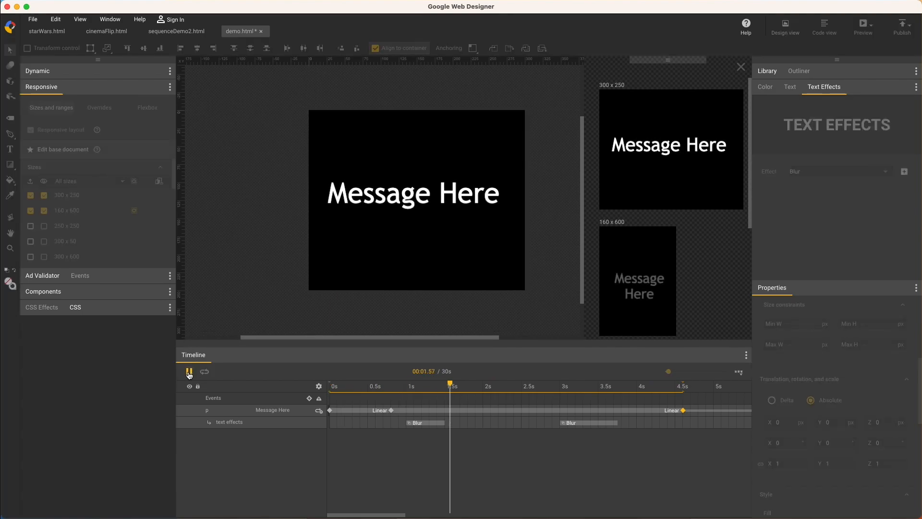
click(190, 372)
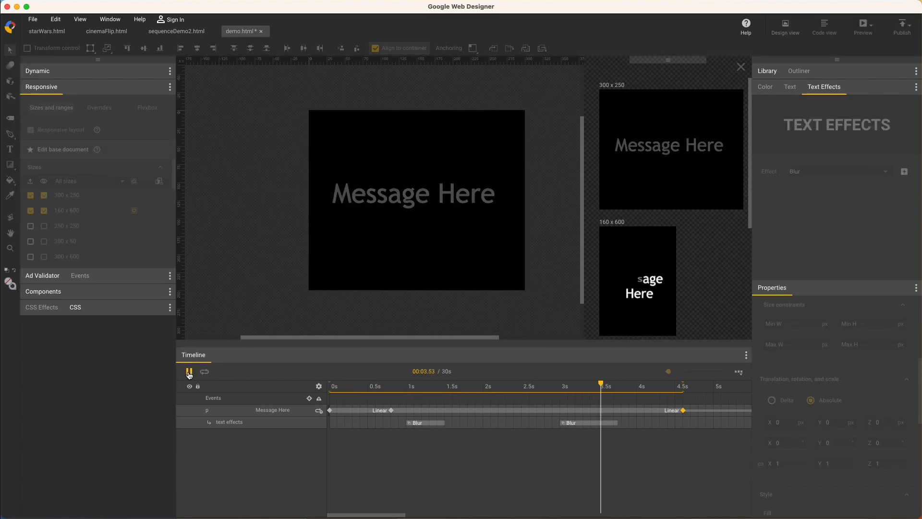
click(189, 371)
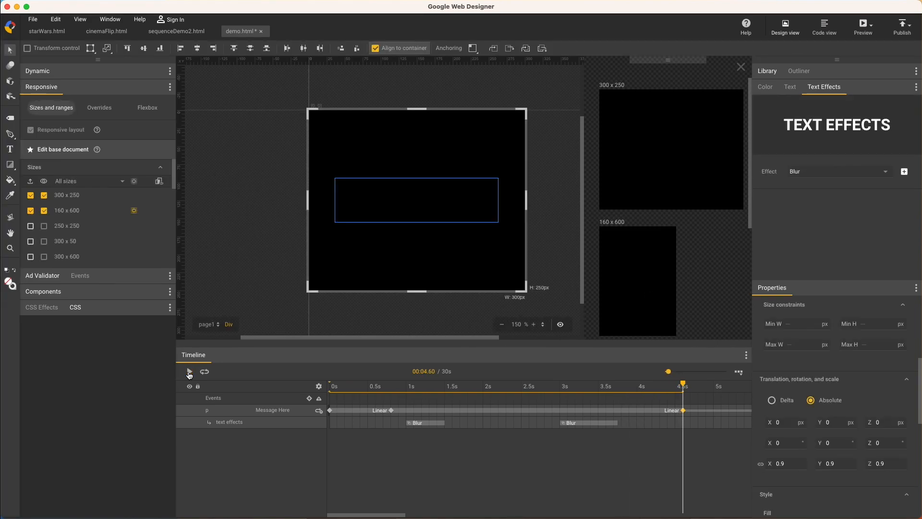
Step: Start a dynamic binding using the standard Brand awareness schema
click(38, 71)
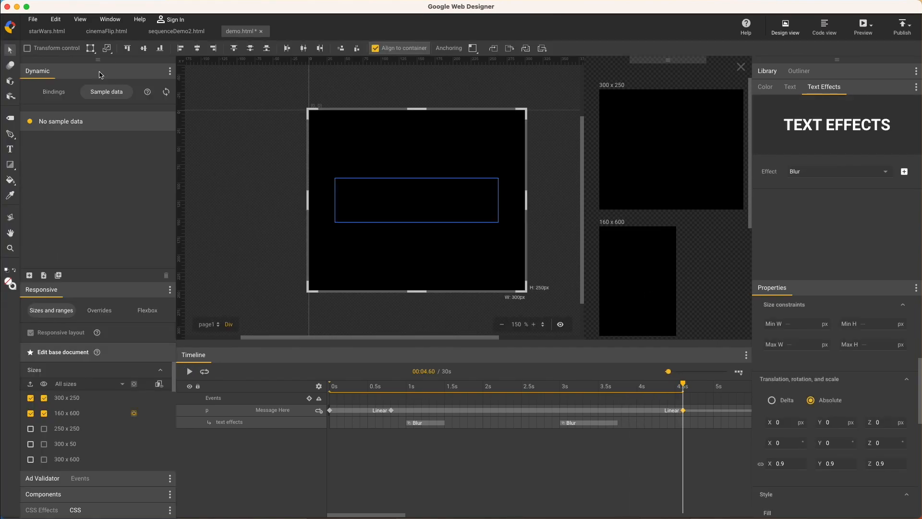
click(53, 92)
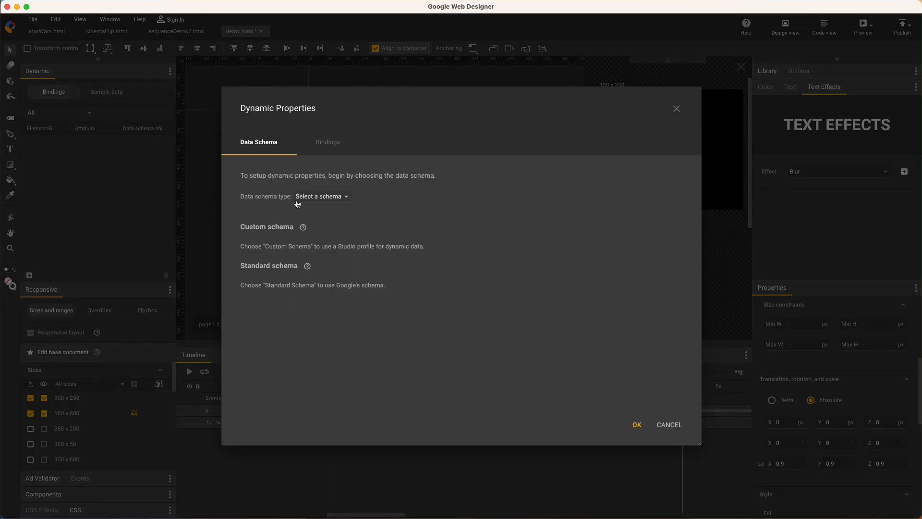
click(322, 196)
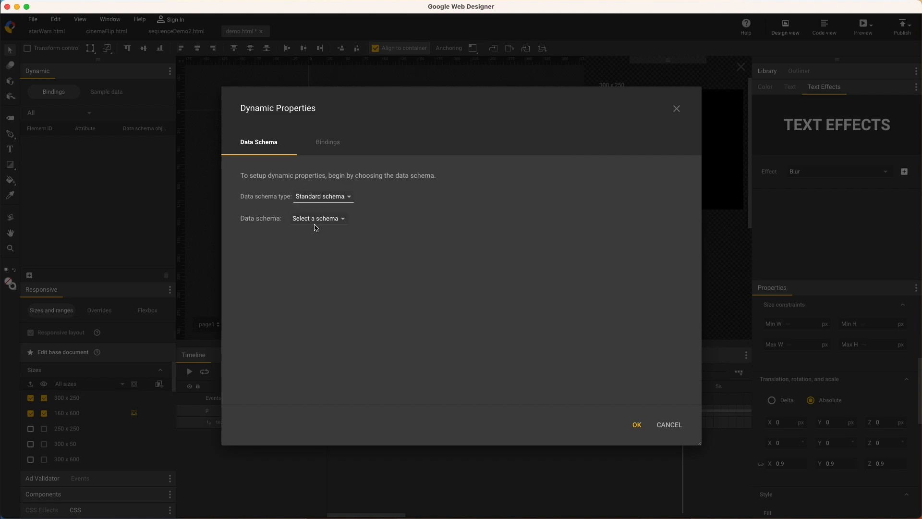
click(327, 142)
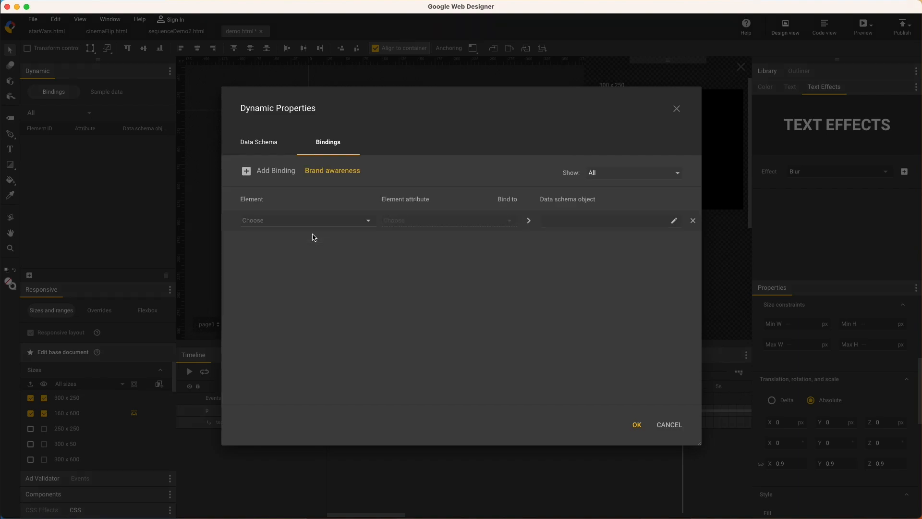
Step: Bind the message paragraph's Text content to Additional text 0 > Text
click(307, 220)
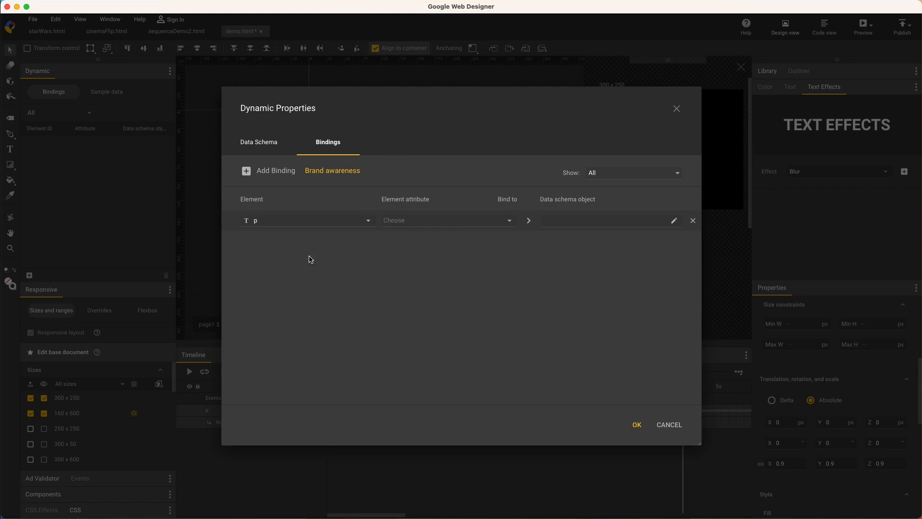
click(446, 220)
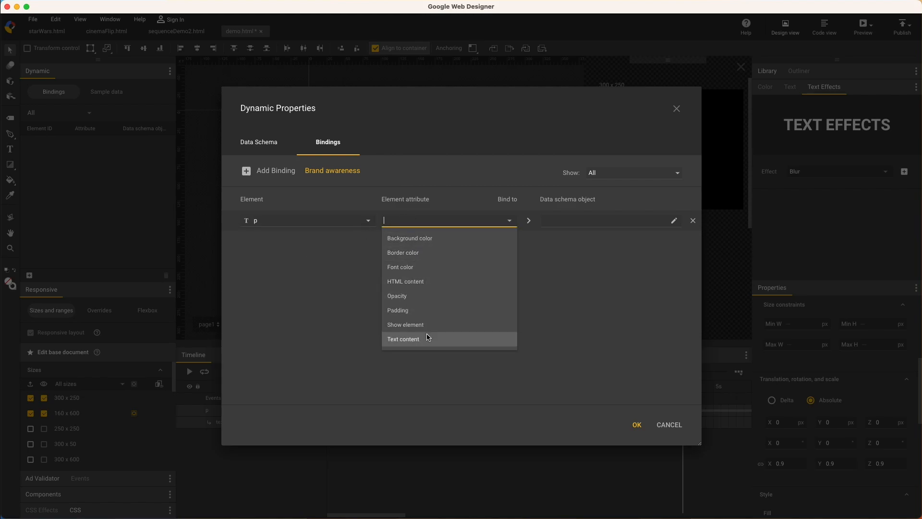
click(404, 339)
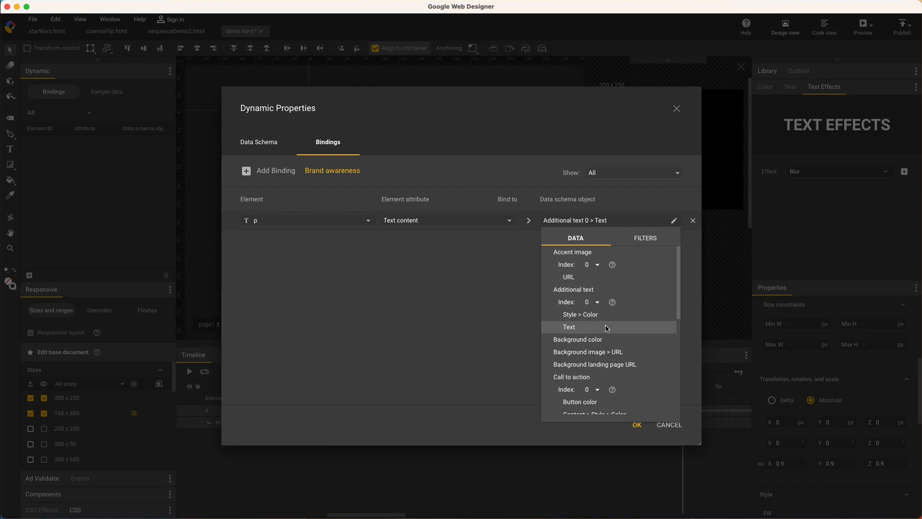
click(636, 424)
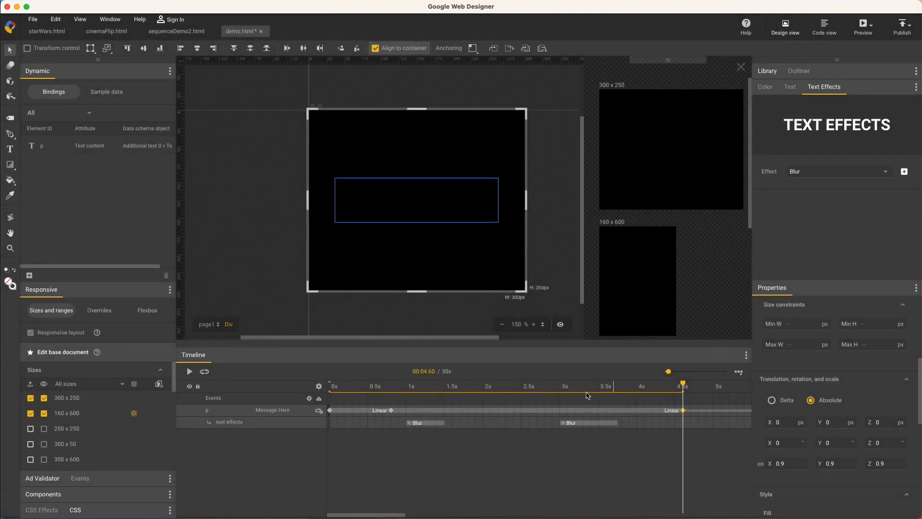
Step: Load the sample_01 data so the message reads 'Text 0', then switch to starWars.html
click(107, 92)
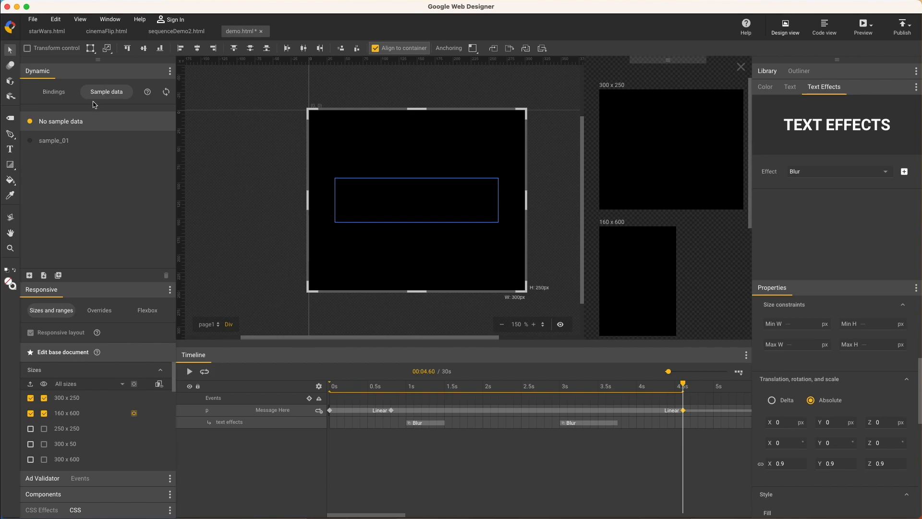
click(54, 140)
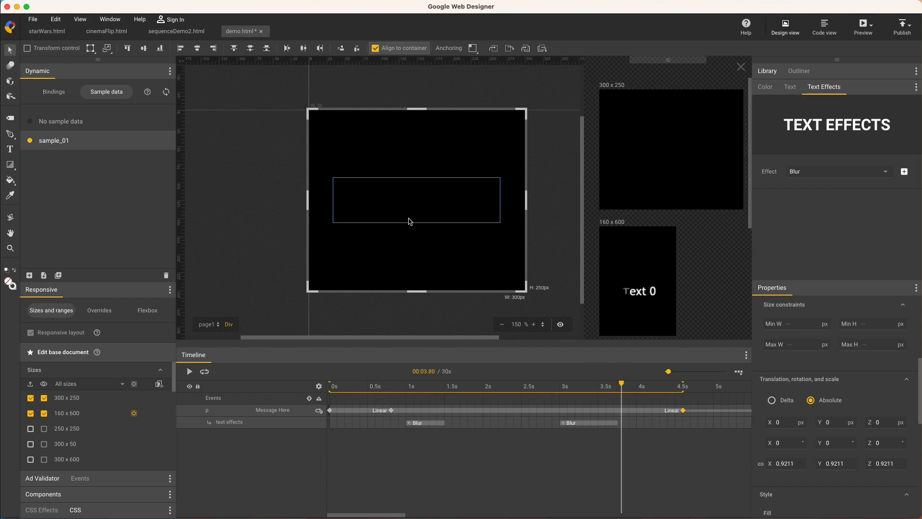
click(46, 30)
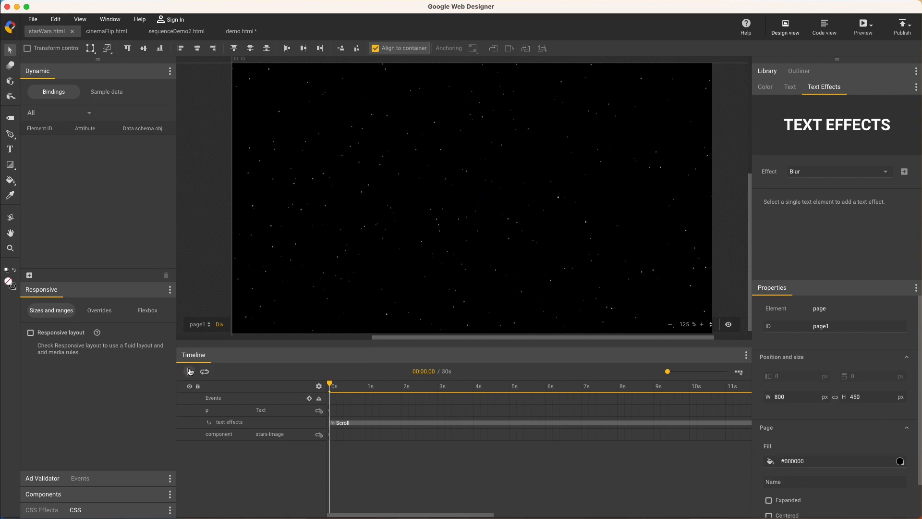
click(190, 371)
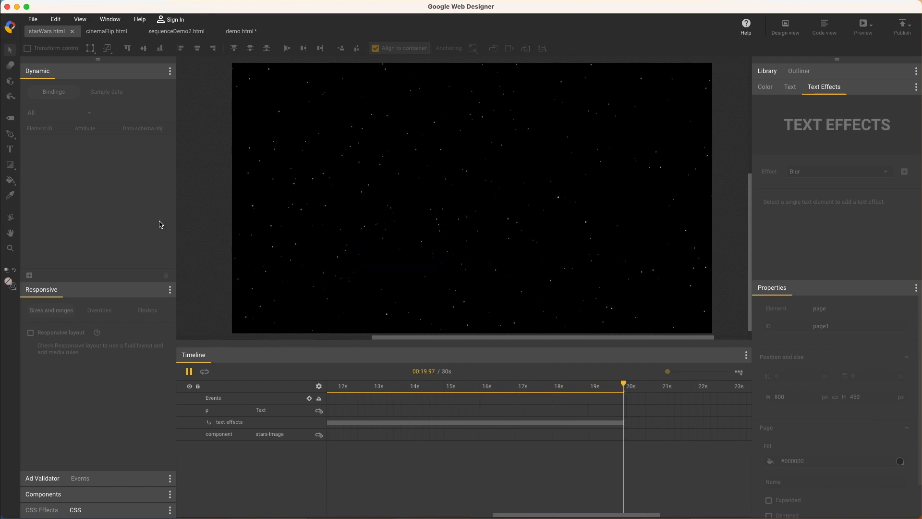
click(189, 371)
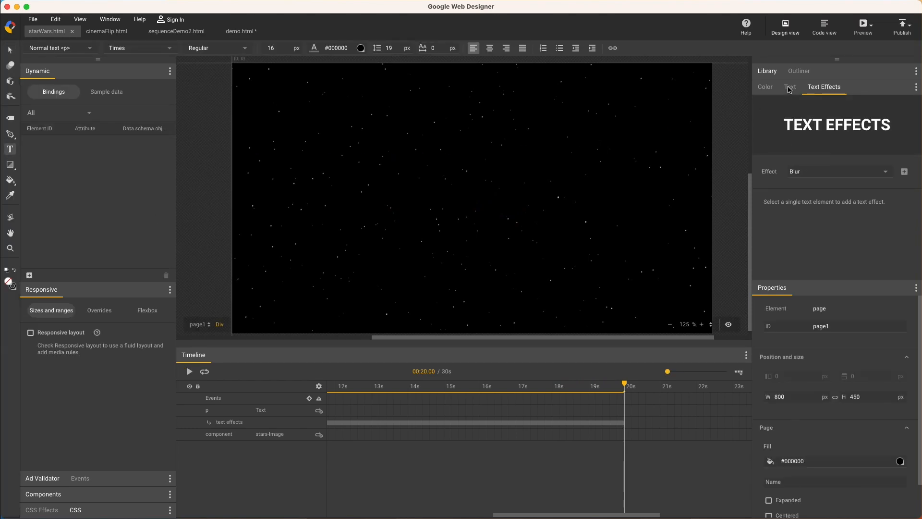
Step: Zoom the stage to 50% to reveal the whole holiday sale paragraph below the banner
click(789, 86)
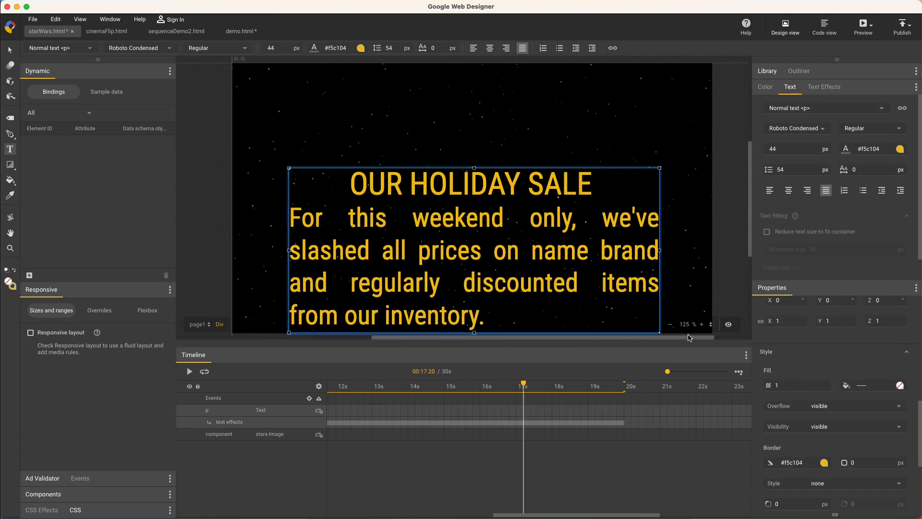
click(670, 324)
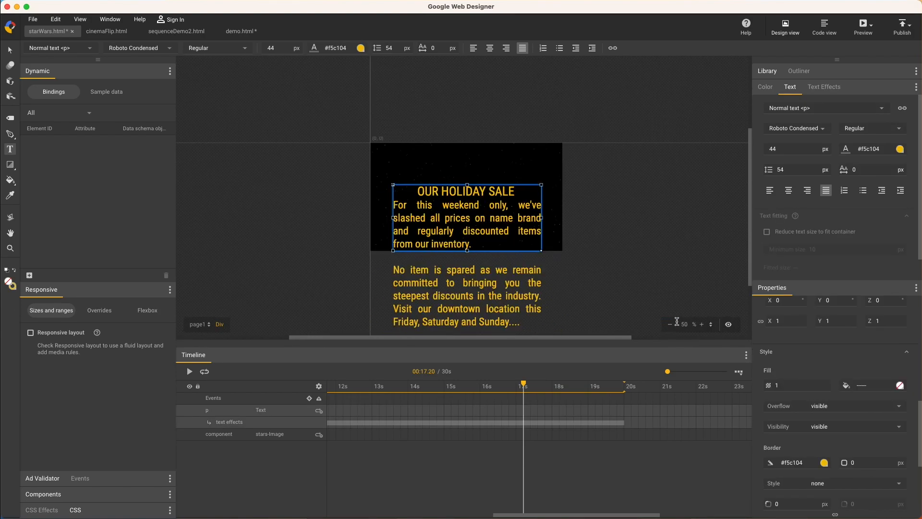
mouse_move(817, 215)
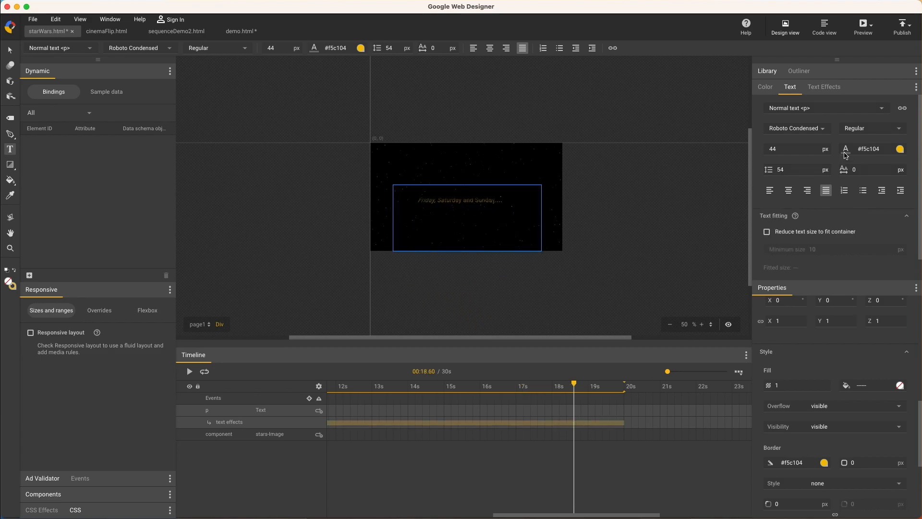
Step: Review the sale text's Scroll effect: 20 s duration, vanishing point type kept
click(824, 87)
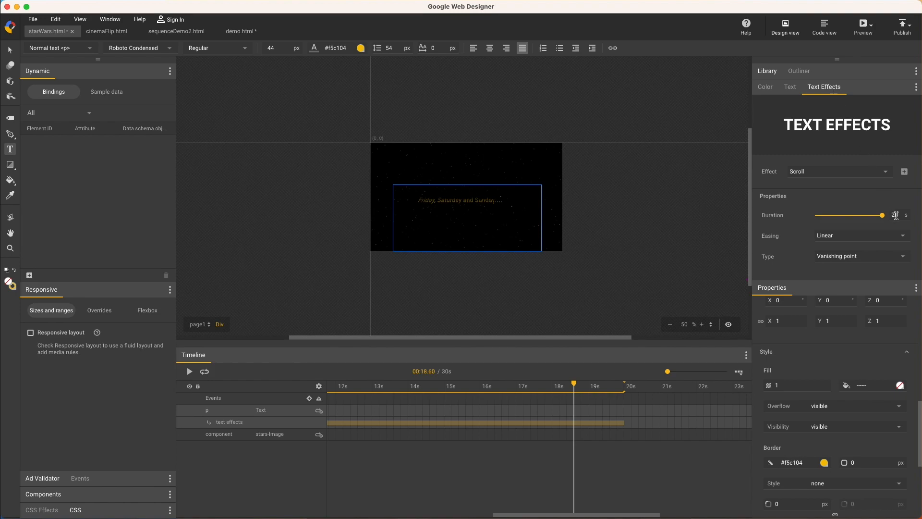
triple_click(894, 214)
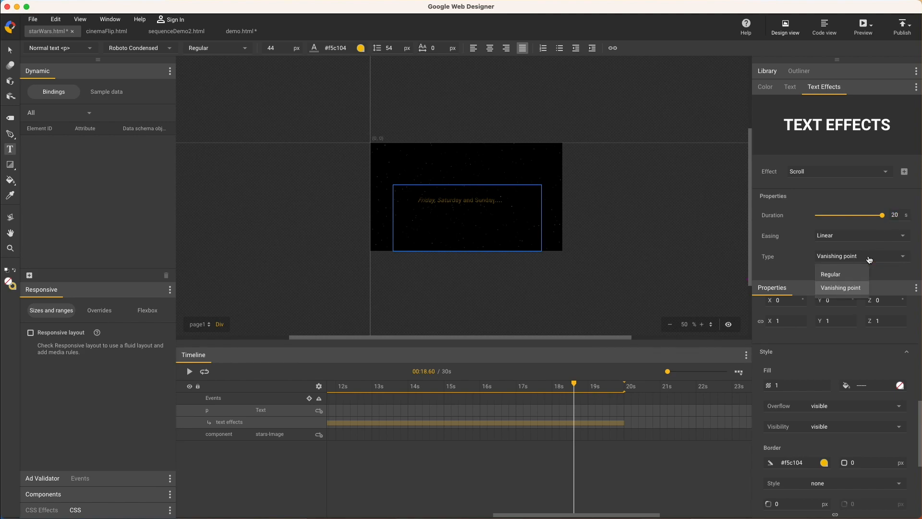
click(840, 288)
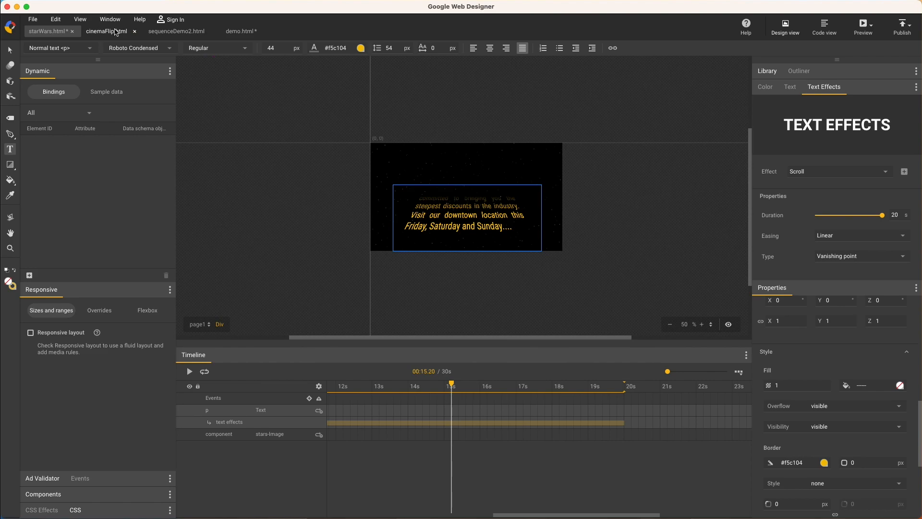
Step: Inspect the cinemaFlip title's Flip effect, keep Ease-in-slow easing, then switch to sequenceDemo2.html
click(107, 31)
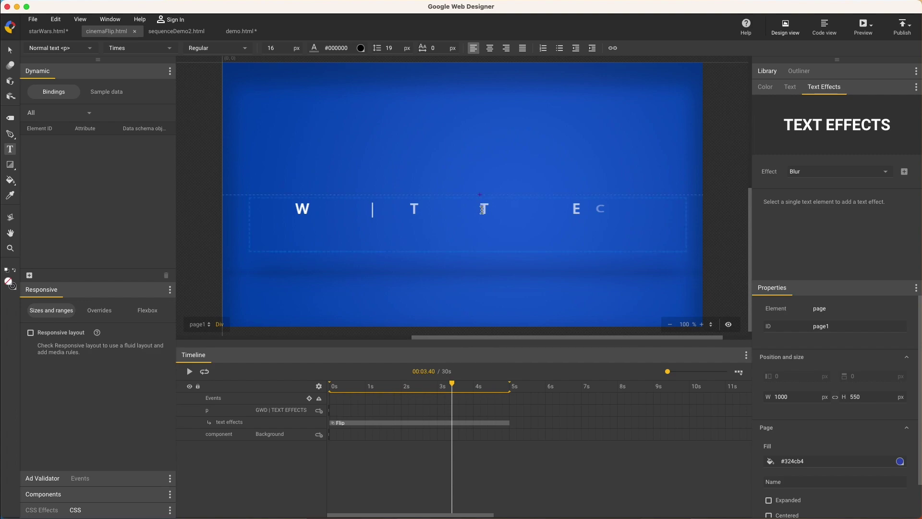
click(468, 224)
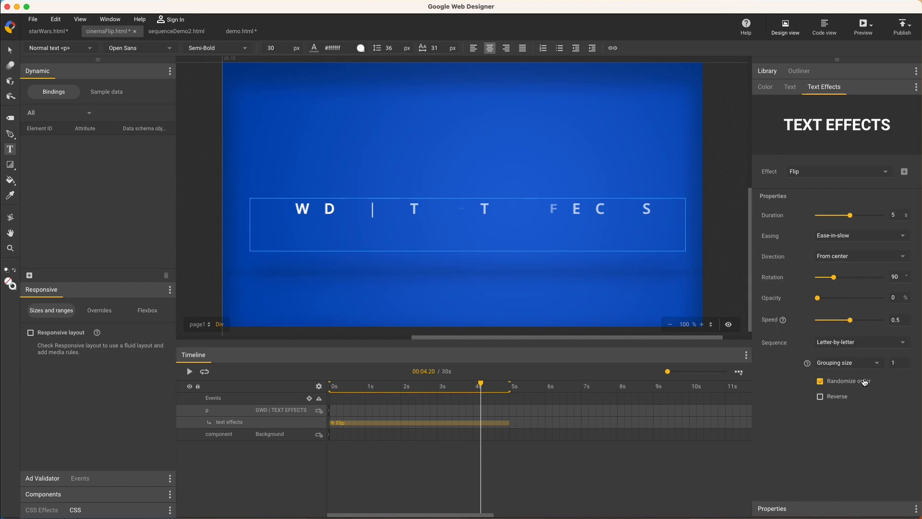
mouse_move(857, 238)
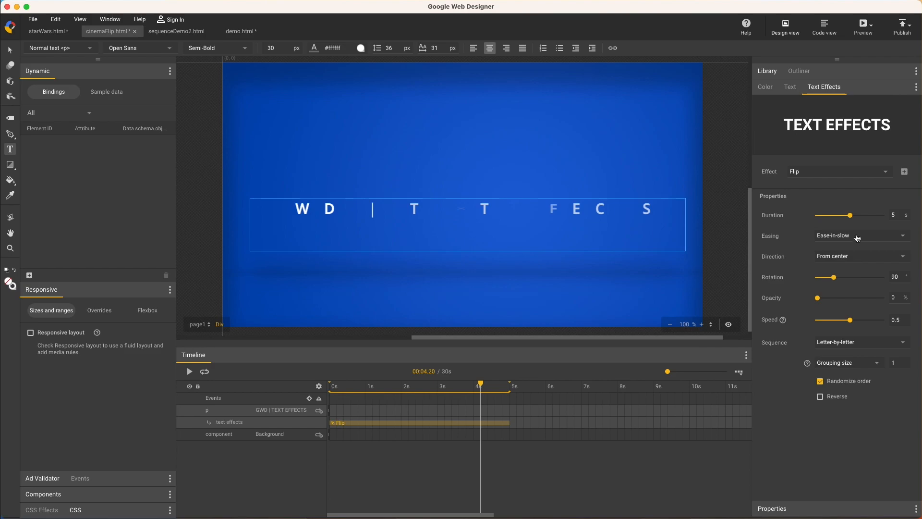
click(858, 235)
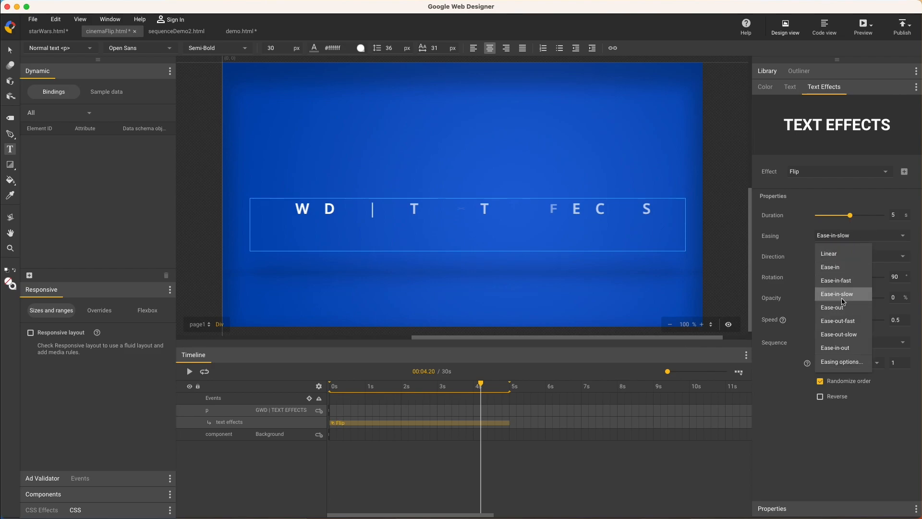
click(837, 294)
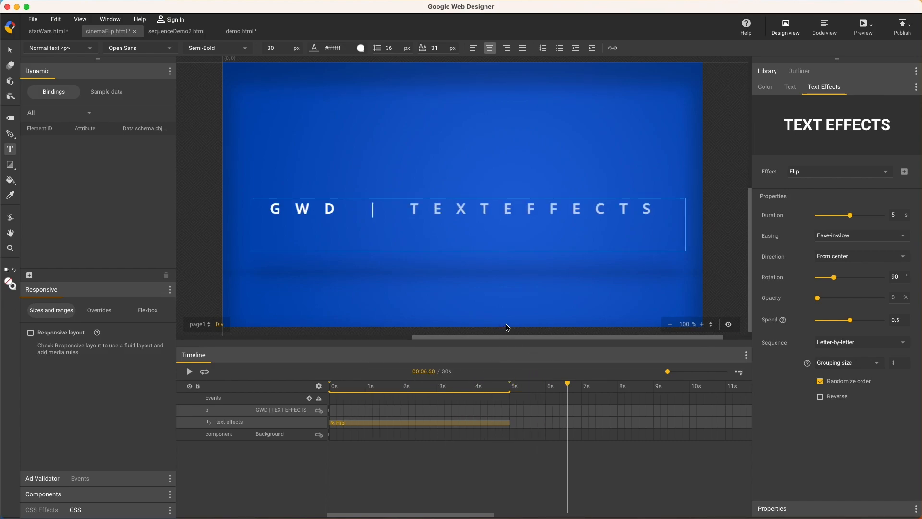
click(176, 31)
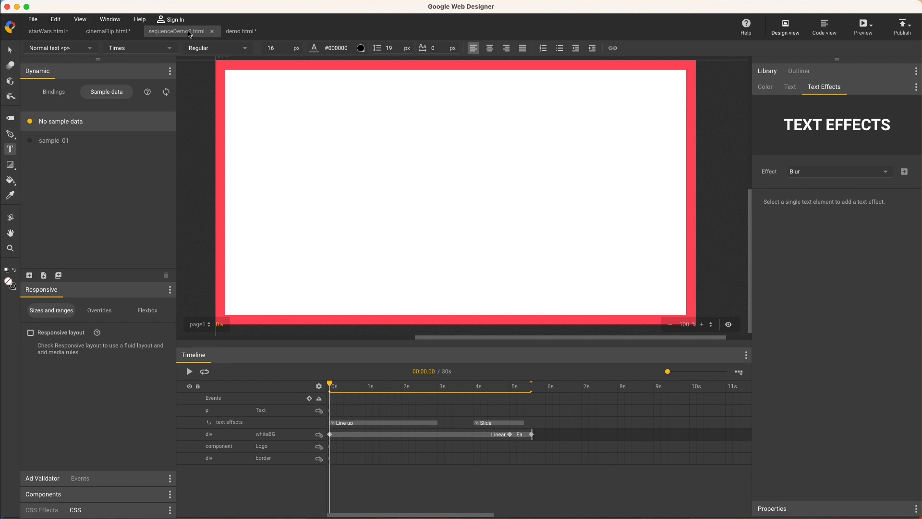
Step: Play and pause the sunset banner animation
click(189, 370)
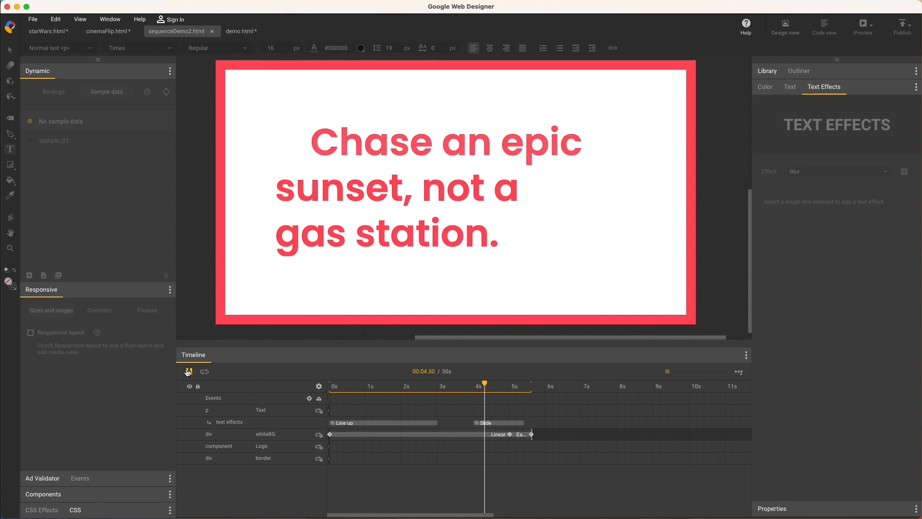
click(188, 371)
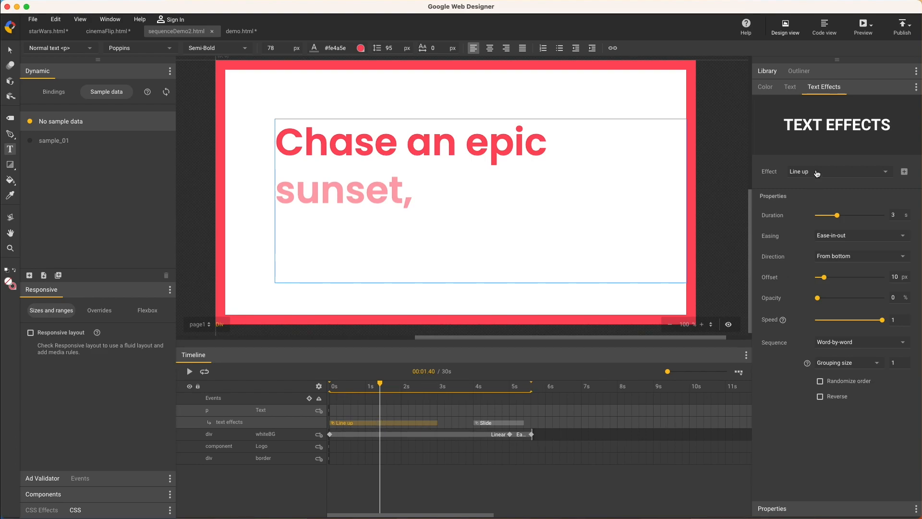
mouse_move(865, 345)
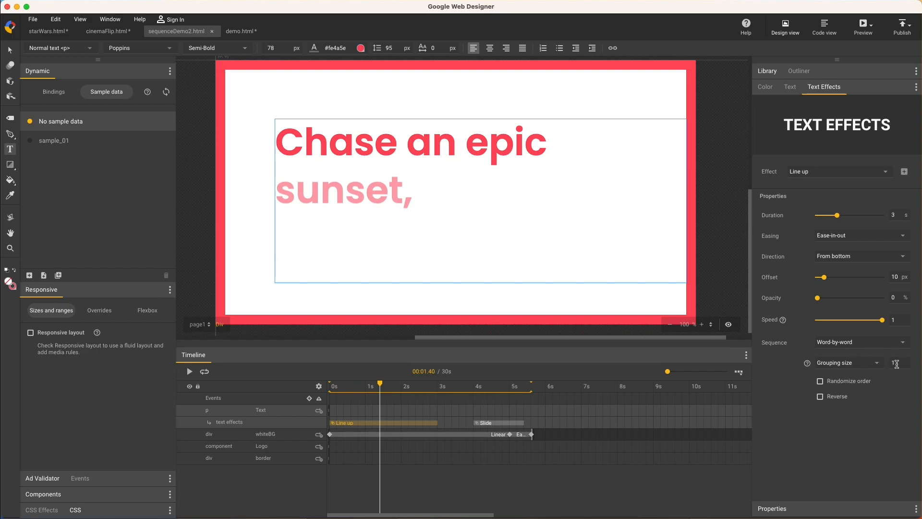
mouse_move(859, 260)
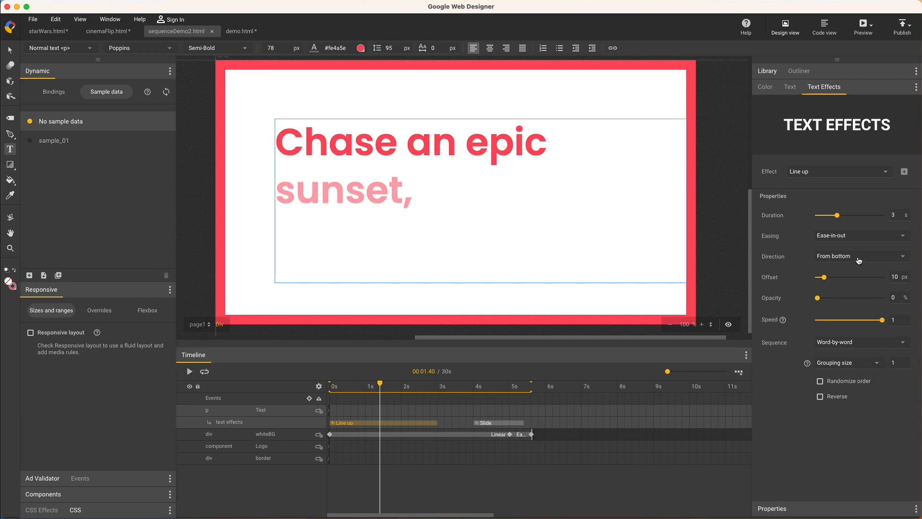
mouse_move(846, 264)
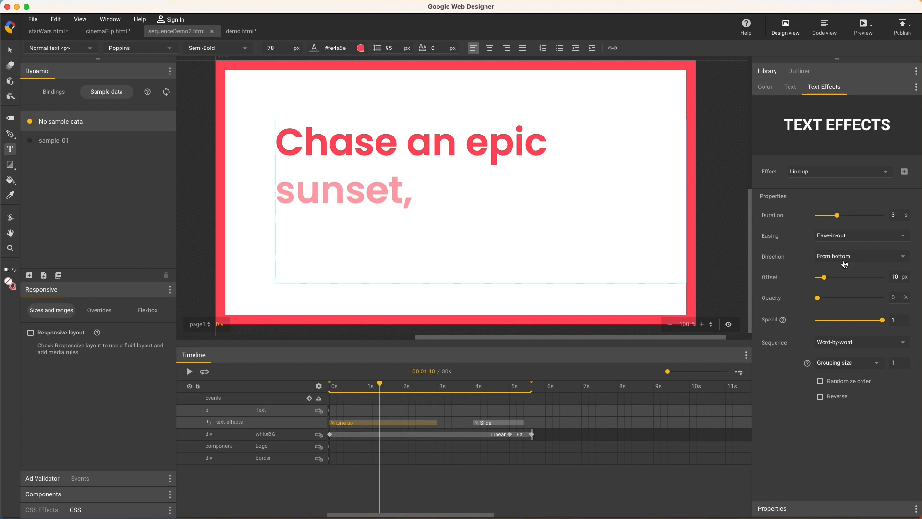
Step: Select the headline's Slide effect bar to show its 1.4 s, from right, line-by-line settings
click(497, 423)
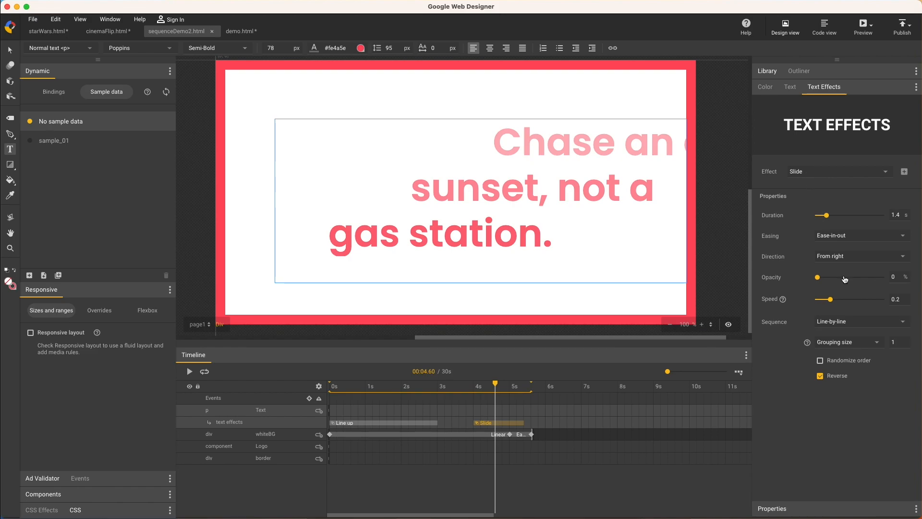
mouse_move(892, 345)
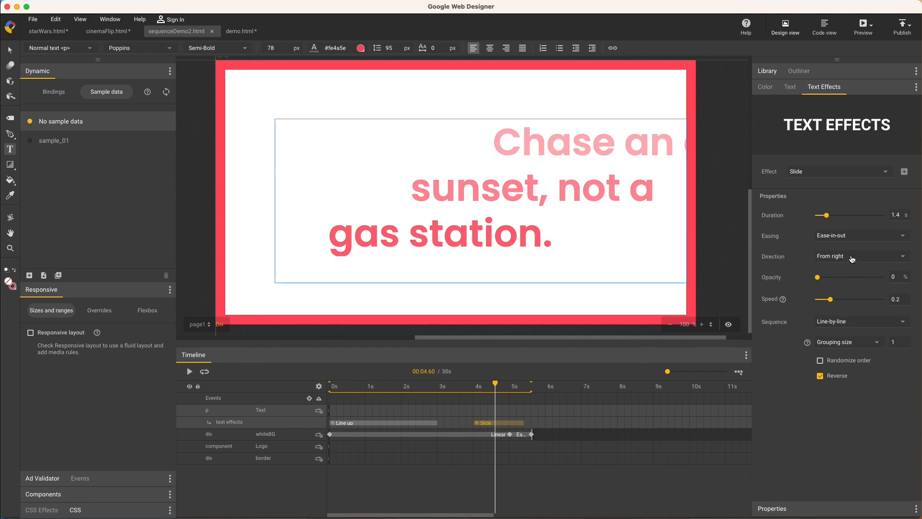
mouse_move(852, 240)
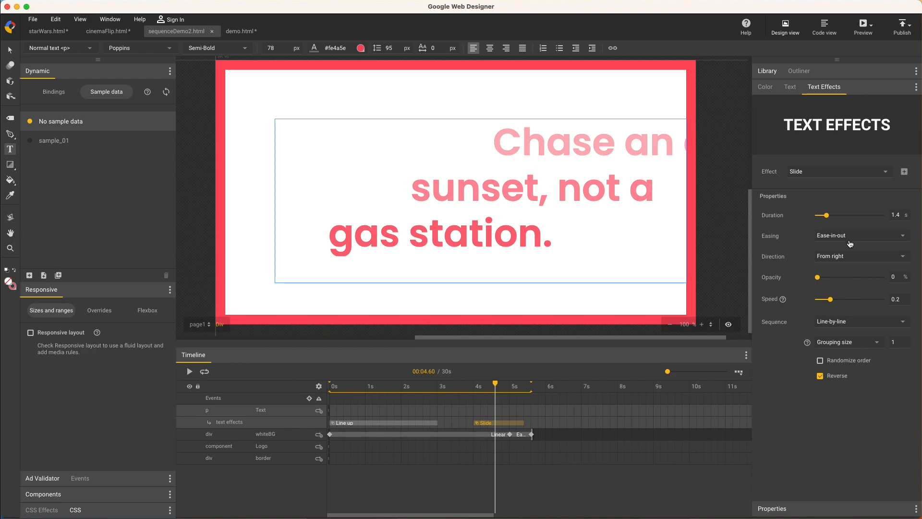
mouse_move(803, 302)
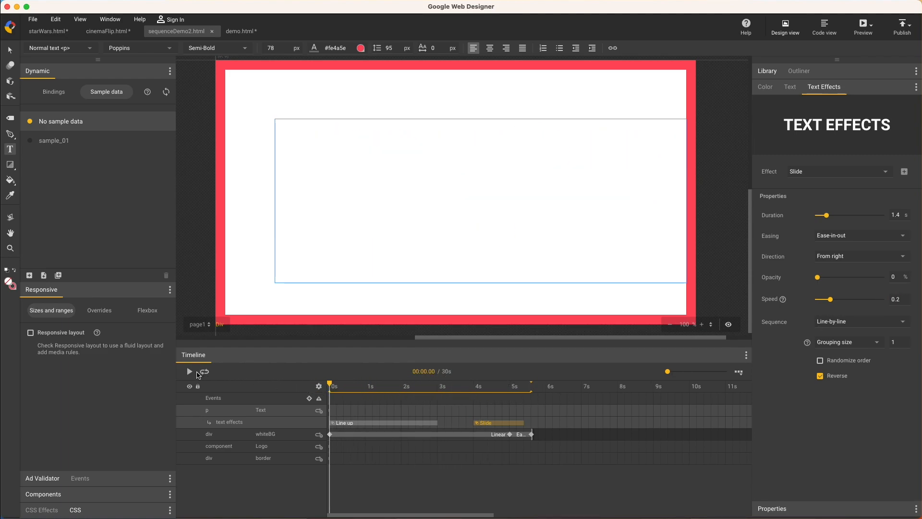
click(188, 371)
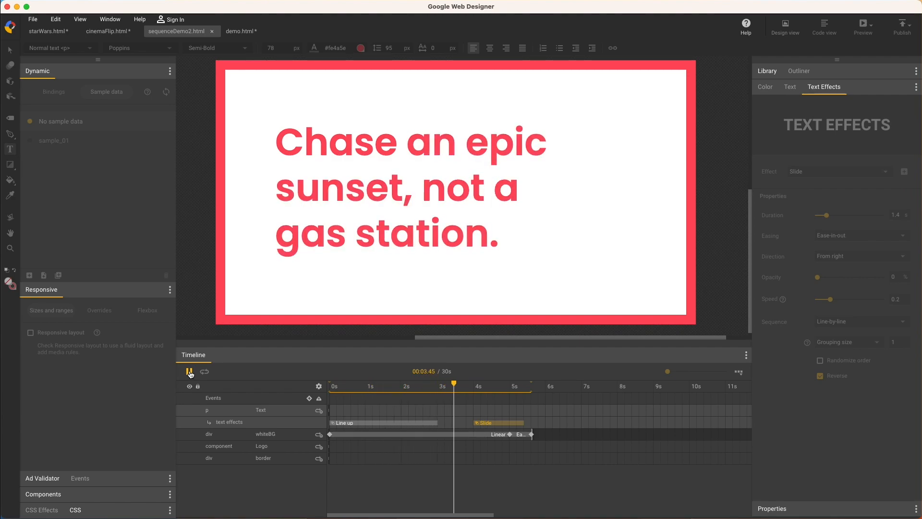
click(189, 371)
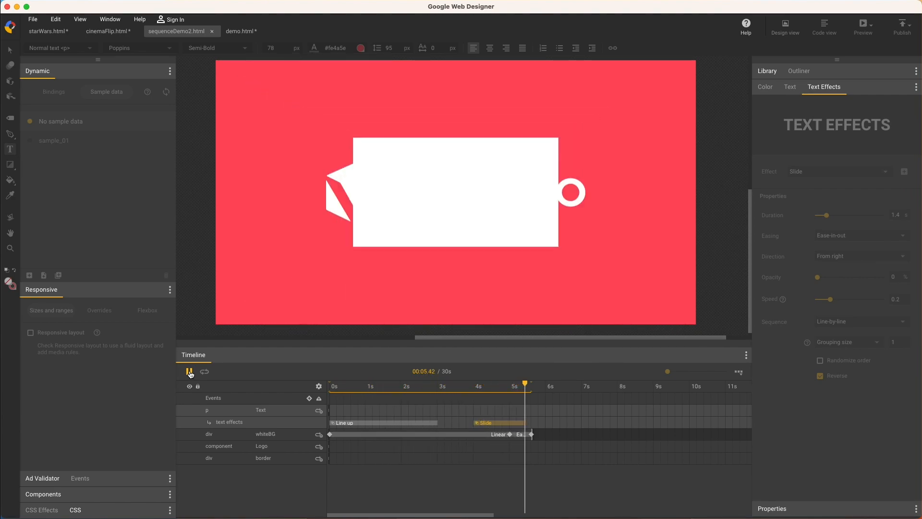
click(189, 371)
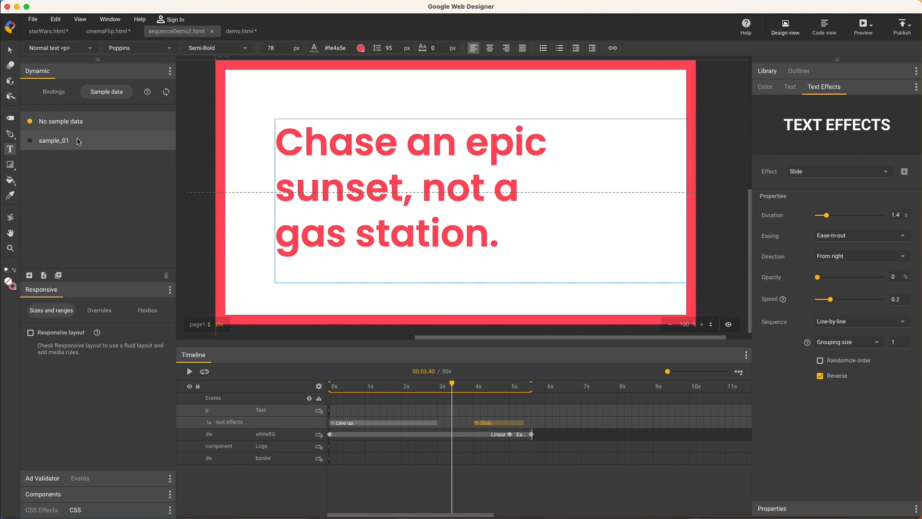
Step: Load sample_01 so the headline reads Lorem ipsum, replay the banner and pause at the VORATO logo
click(54, 140)
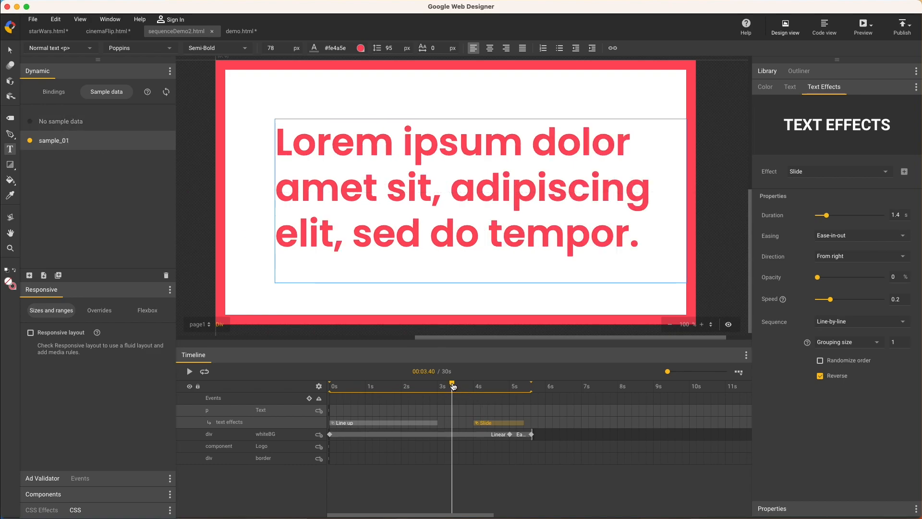
click(204, 370)
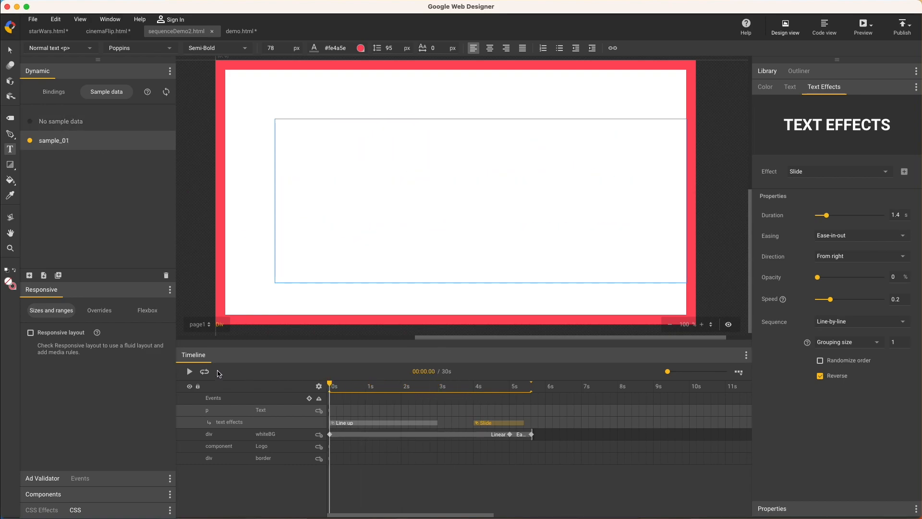
click(189, 371)
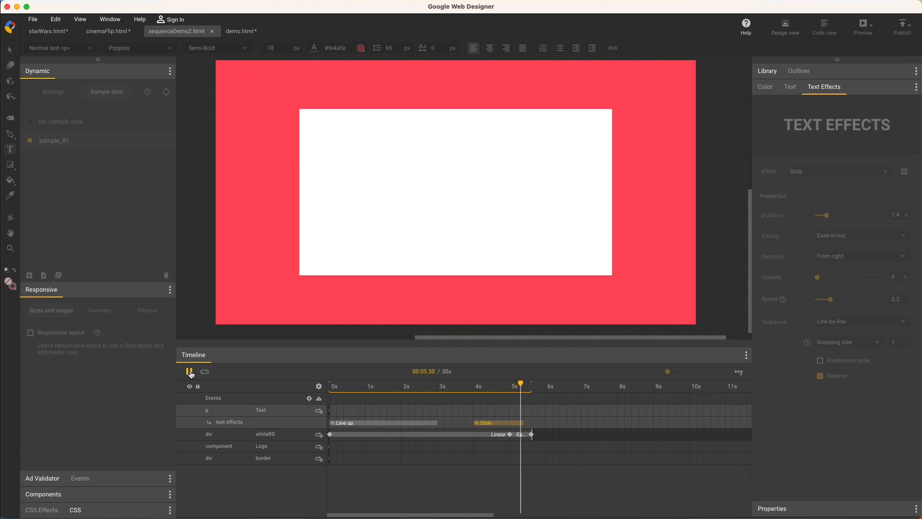
click(191, 371)
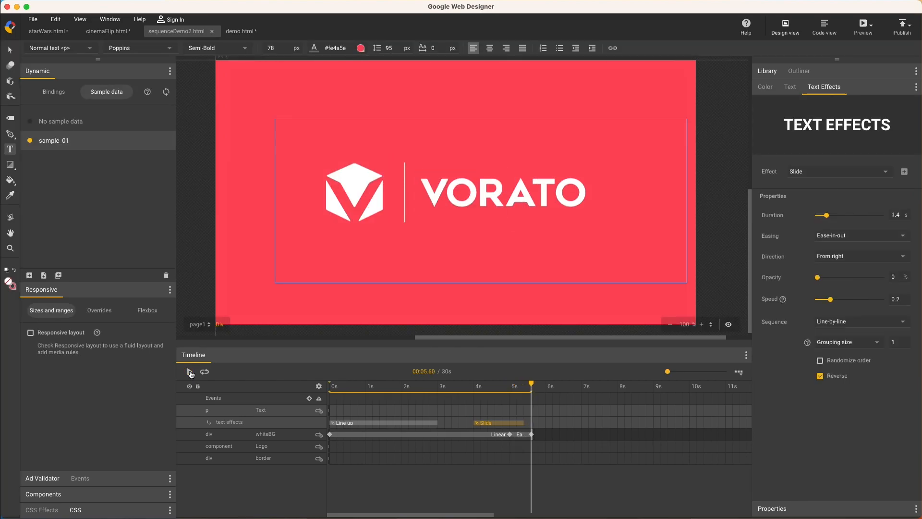